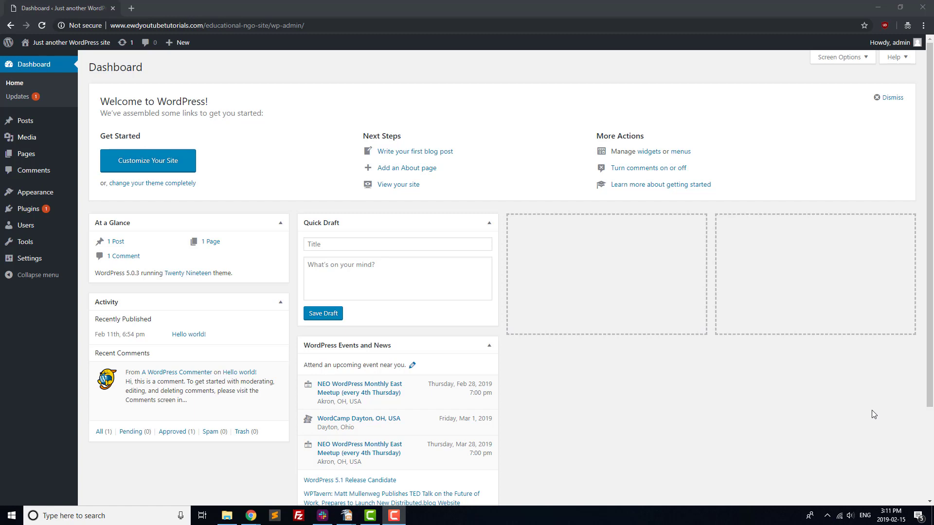
mouse_move(26, 154)
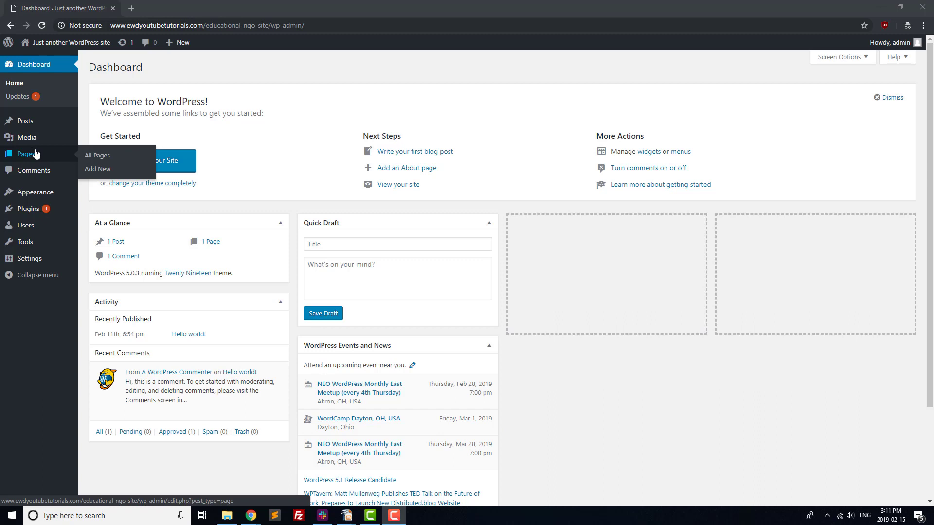
- Start a new page from the Pages menu
left_click(97, 169)
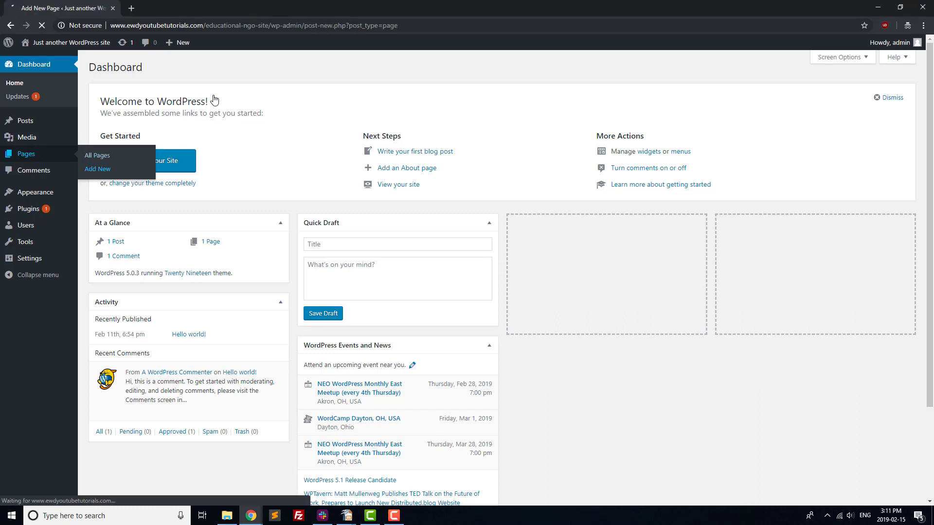
- Publish a 'Home' page saying the site helps NGO's and educational institutions create their websites
left_click(97, 169)
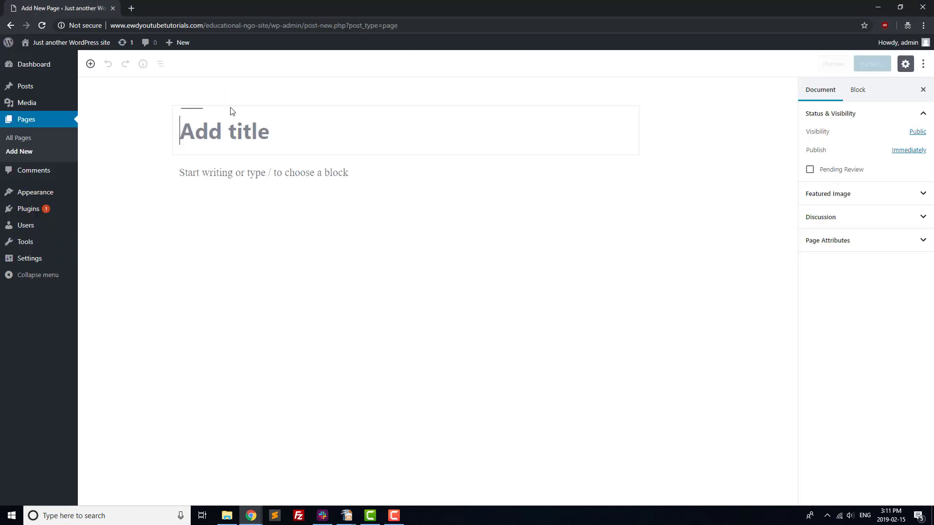
type("Home")
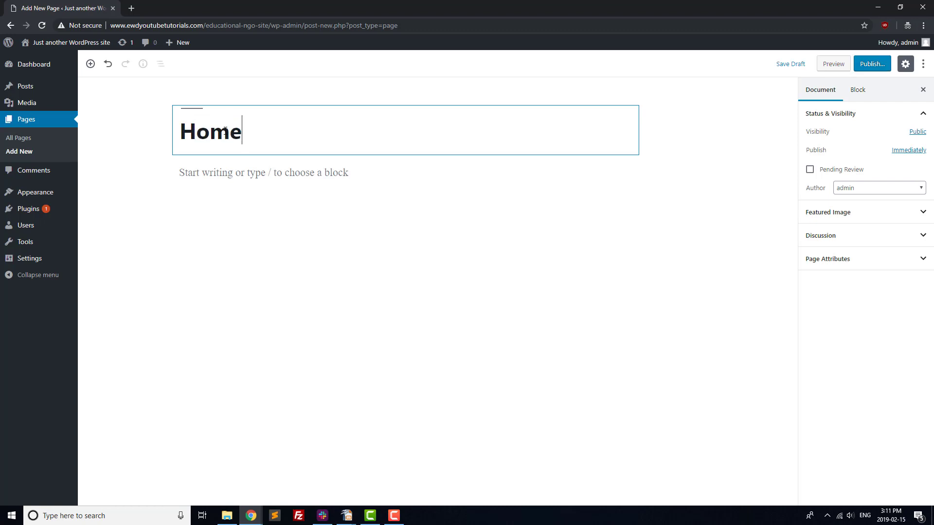
type("This is")
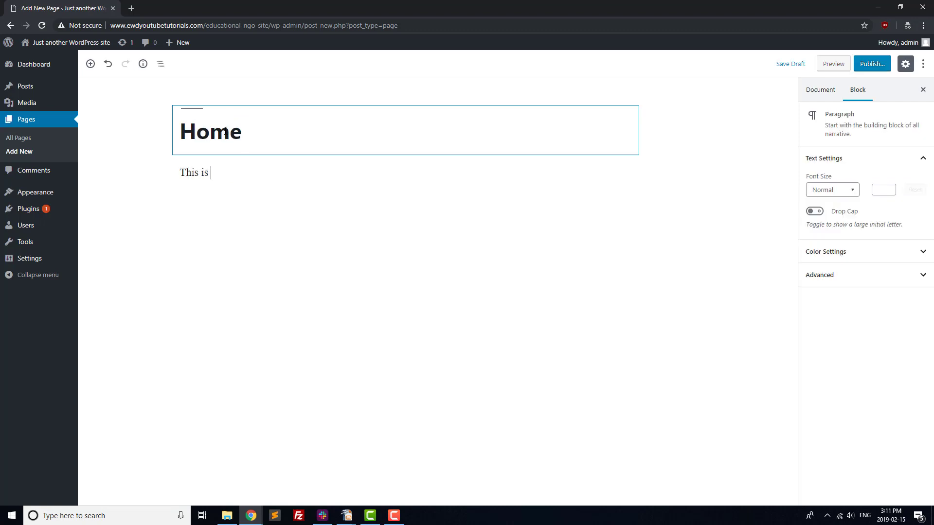
type("a website set up to help")
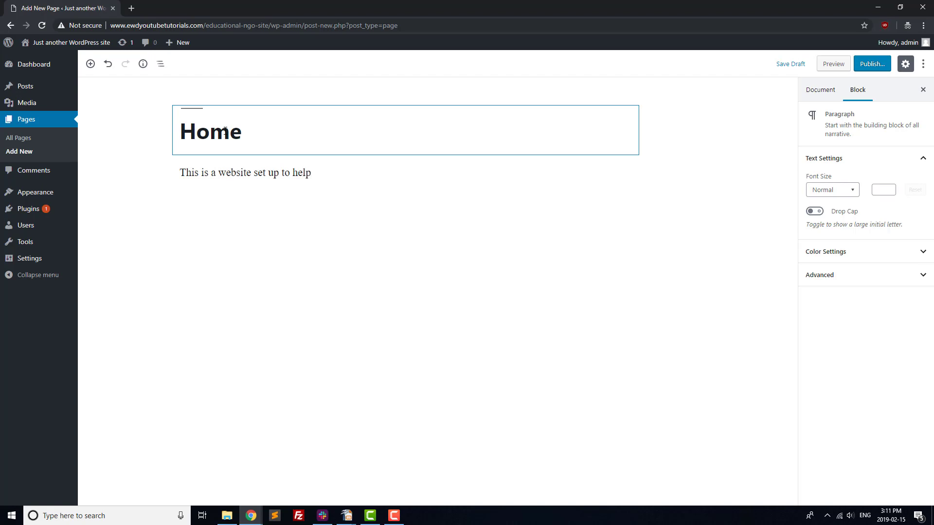
type("NGO's and")
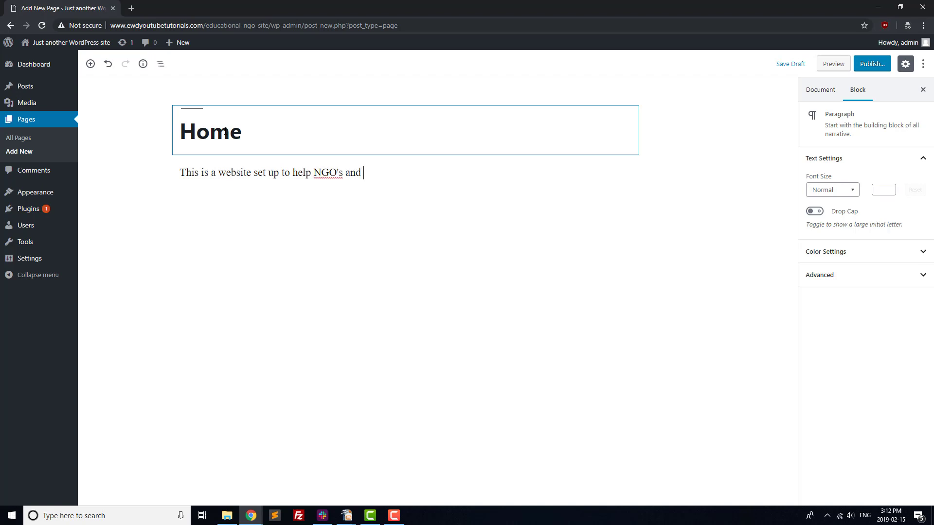
type("educational")
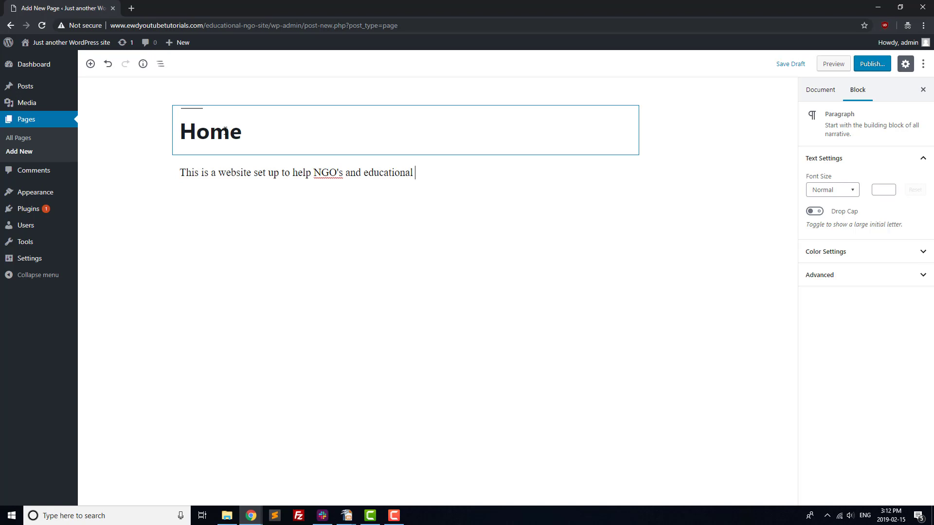
type("institutions c")
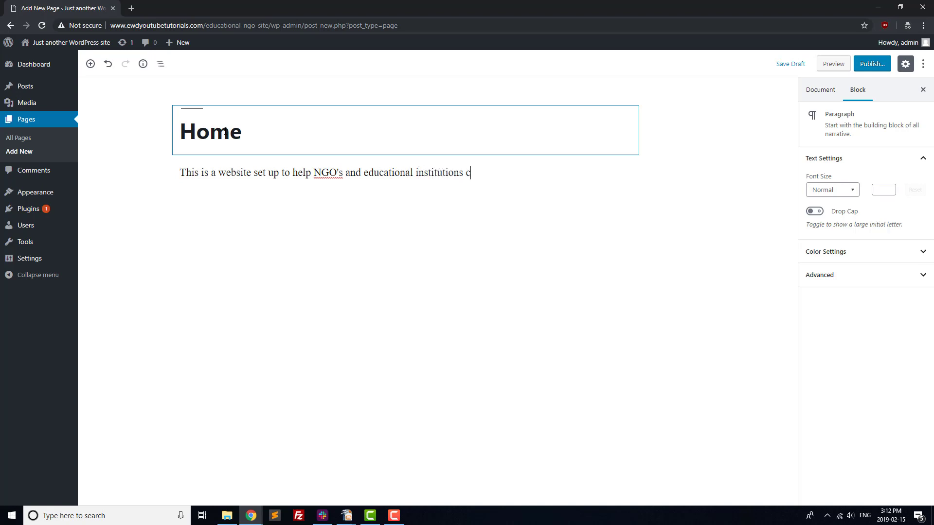
type("reate their w")
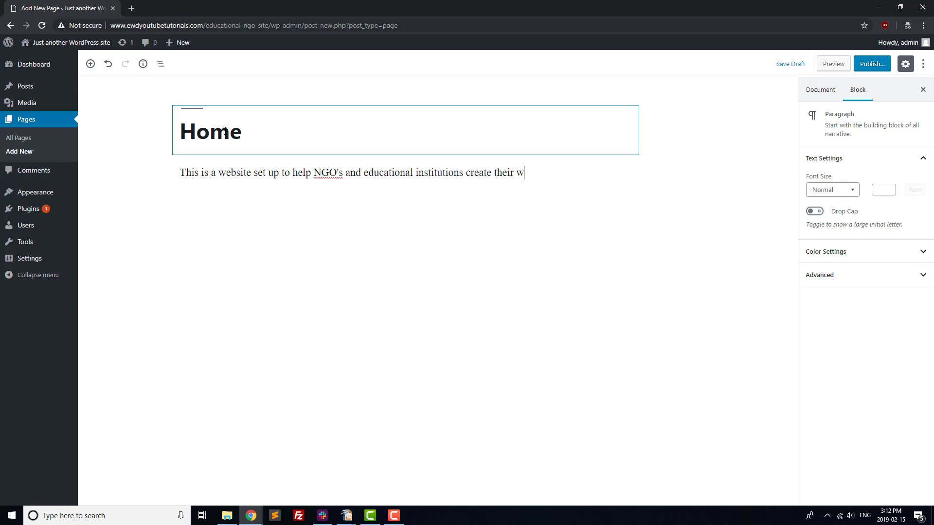
type("ebsites.")
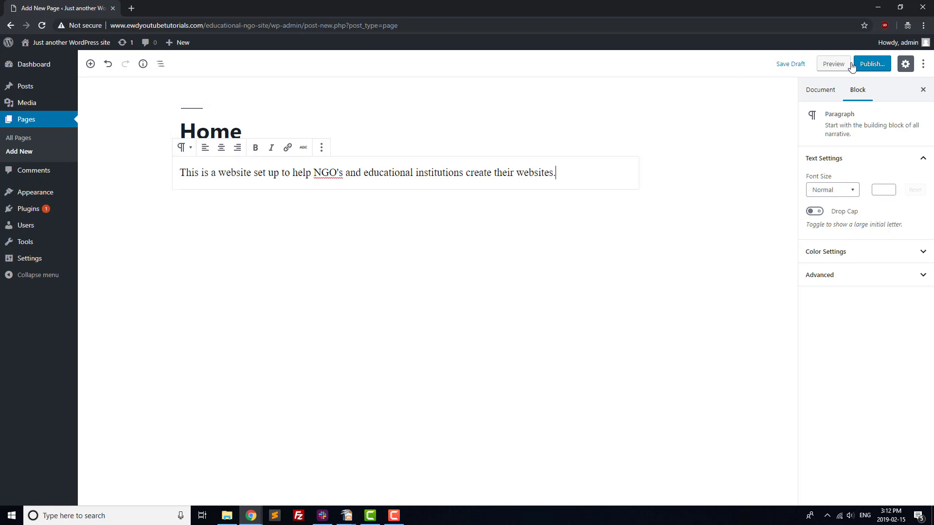
left_click(872, 64)
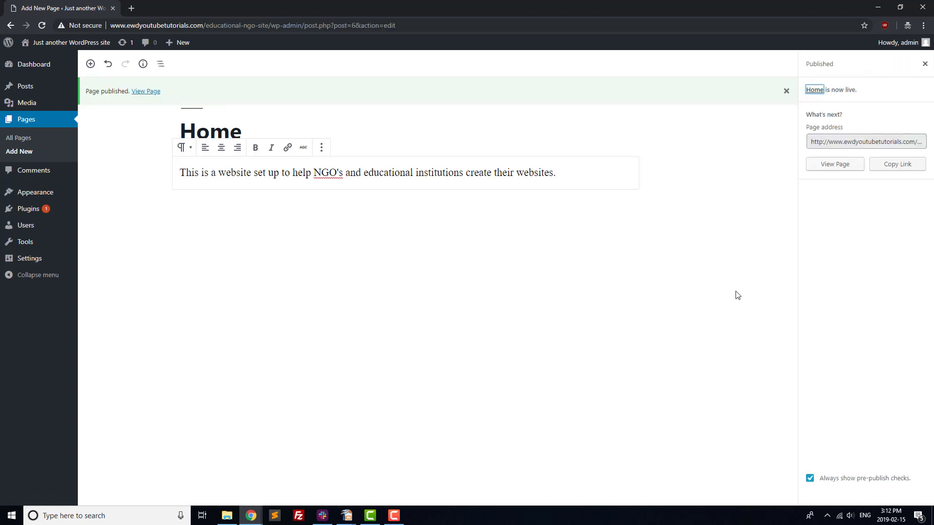
mouse_move(739, 272)
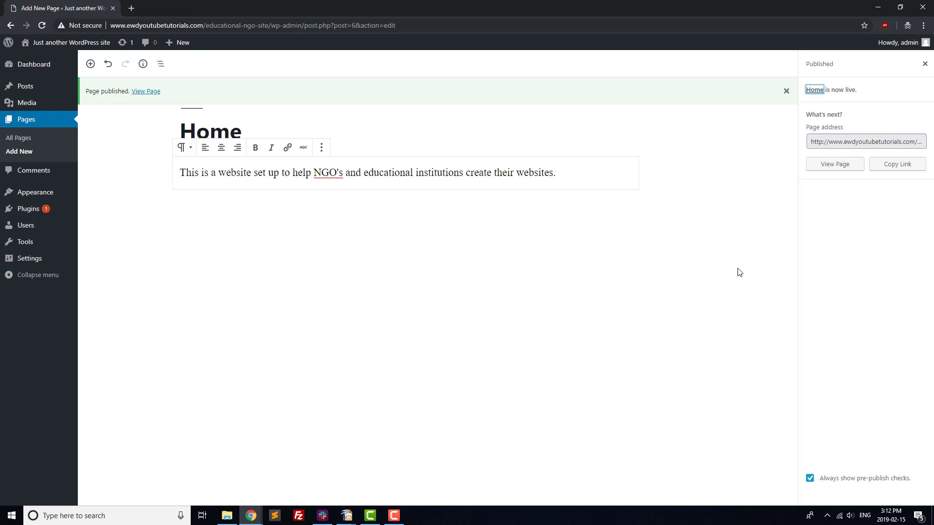
mouse_move(26, 257)
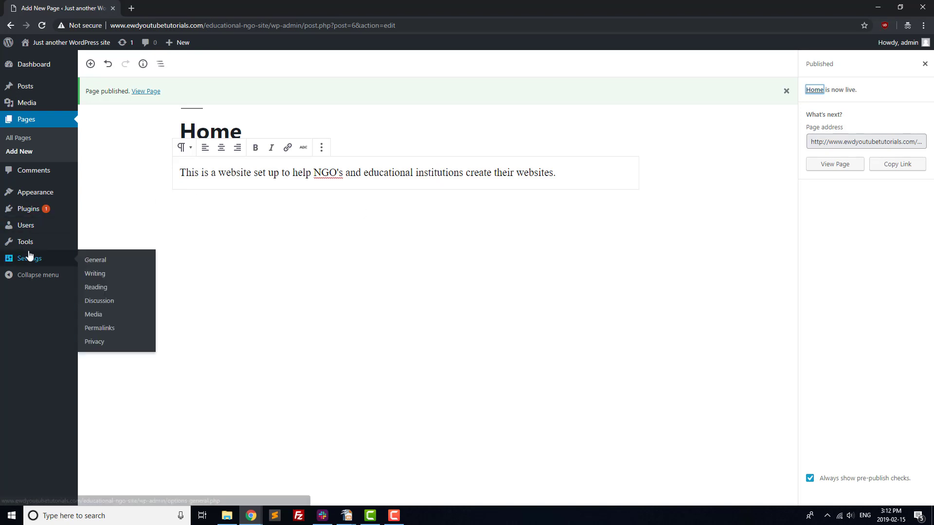
- In Reading settings, set a static homepage with Home as the Homepage and save
left_click(95, 287)
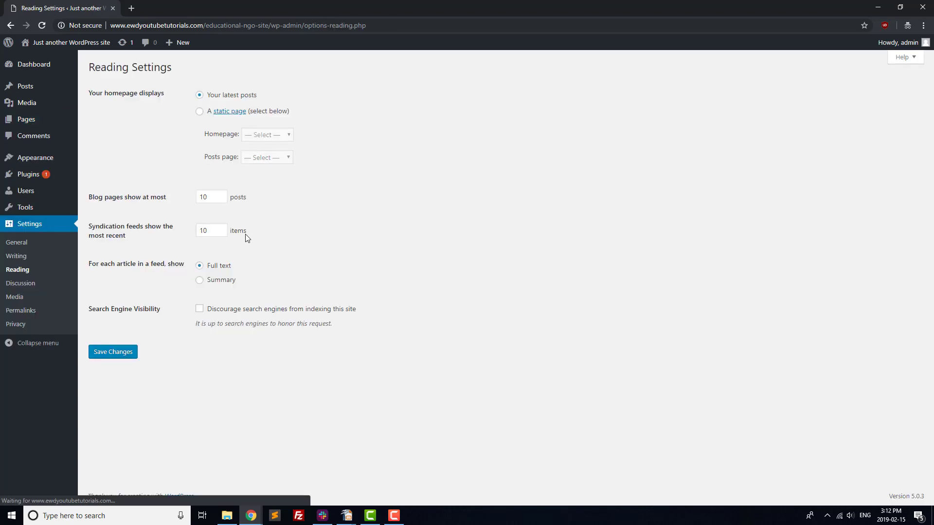
left_click(199, 111)
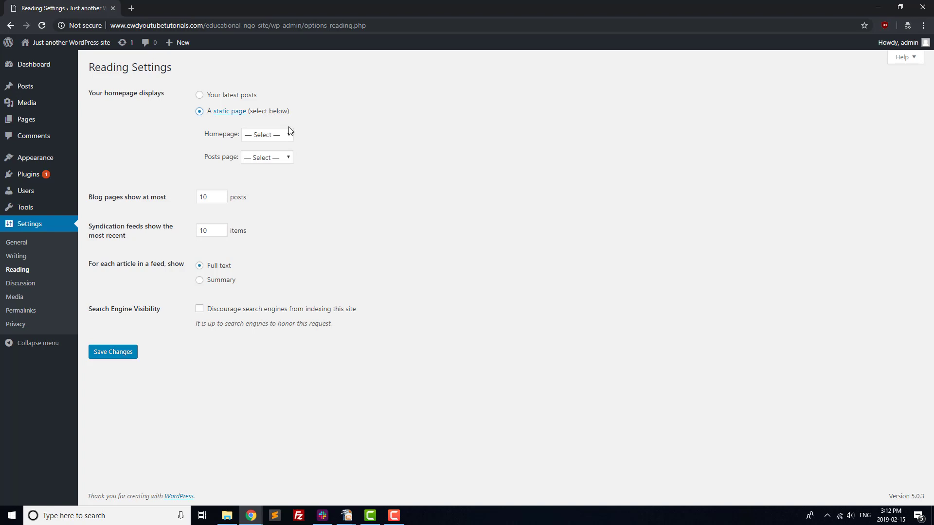
left_click(266, 135)
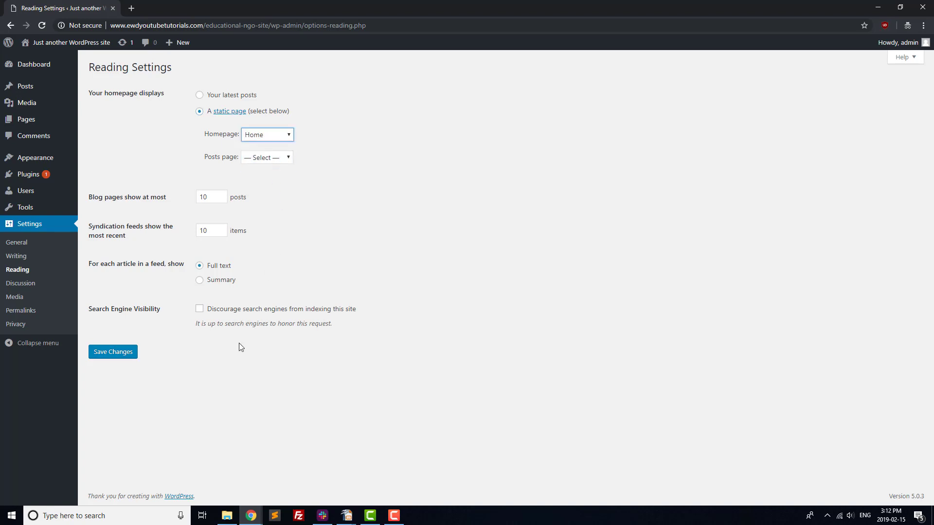
left_click(113, 351)
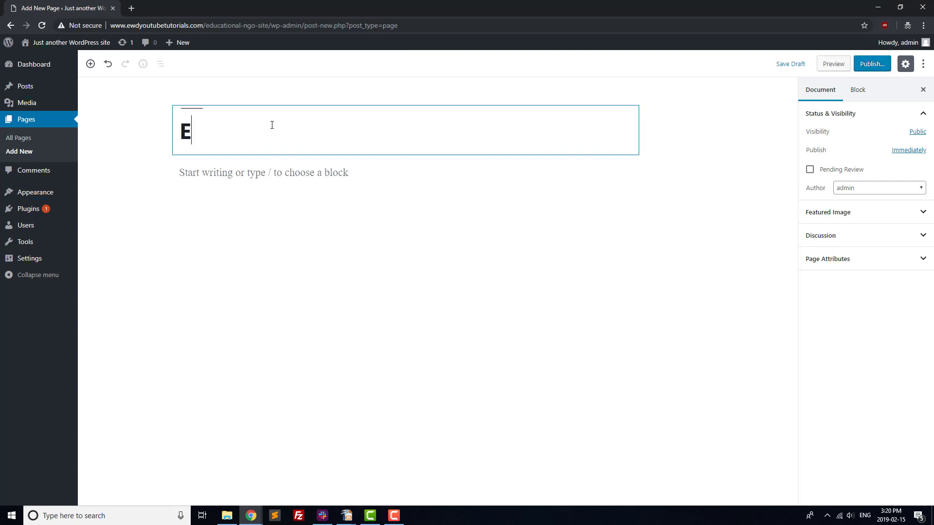
- Write the Spring Annual Meeting entry about discussing opportunities to help the organization
type("Spo")
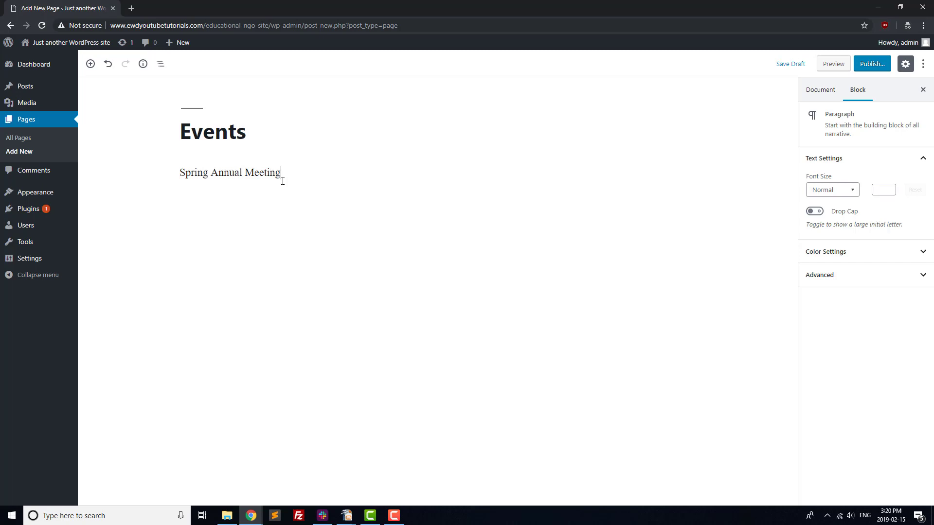
type("Join as as")
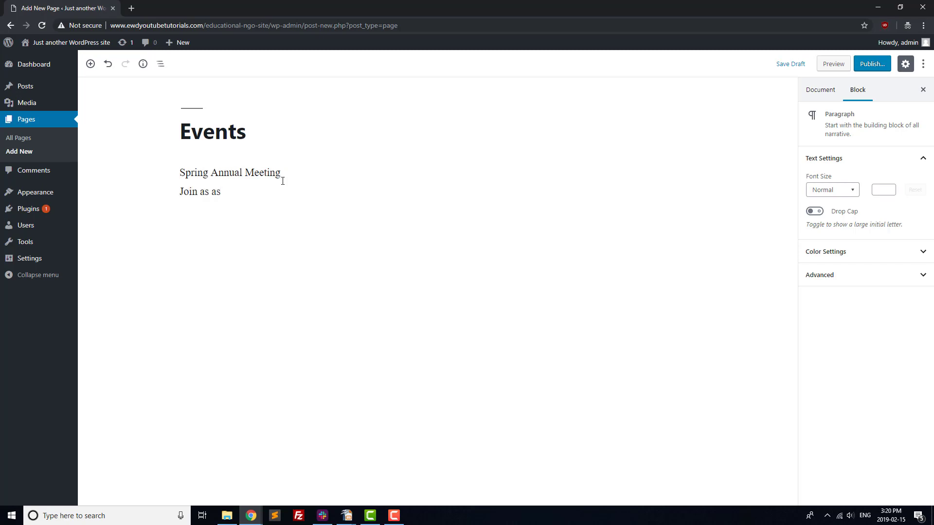
type("we discuss opport")
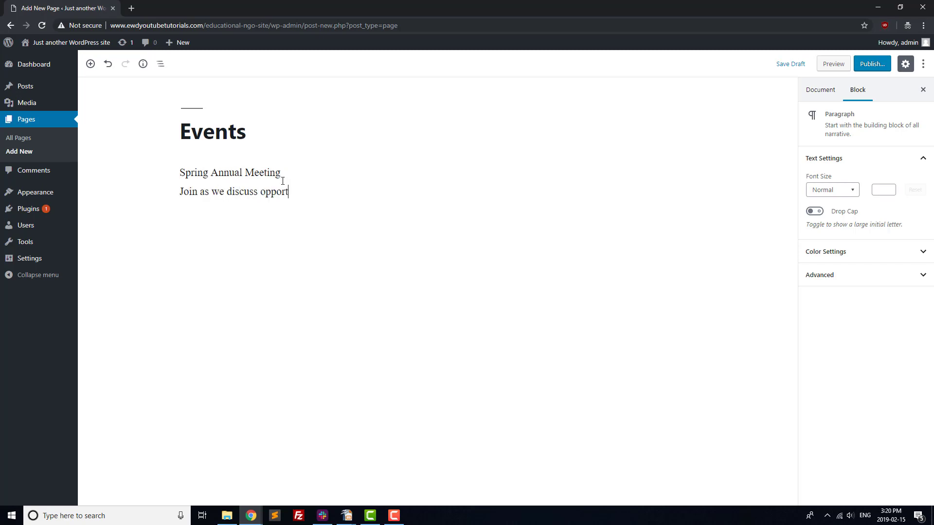
type("unities to help the organization in the upcoming year.")
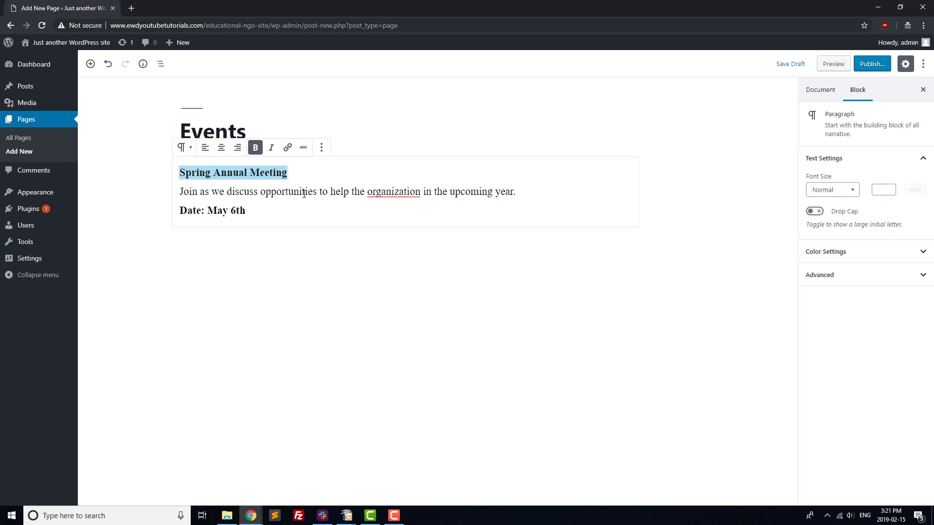
- Add the Summer Gathering entry with cocktails and appetizers and its July date, name and date bolded
type("Summer Gathering")
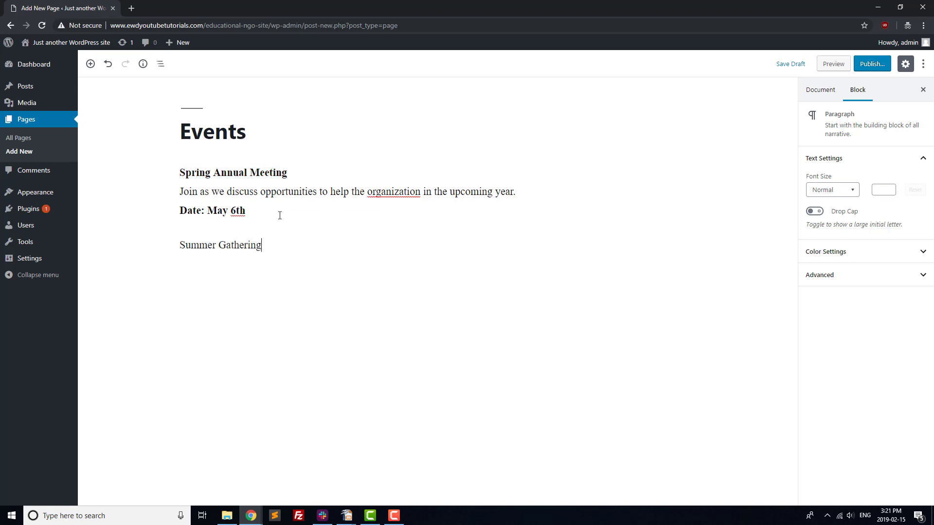
type("Cocktails and appetizers will be ser")
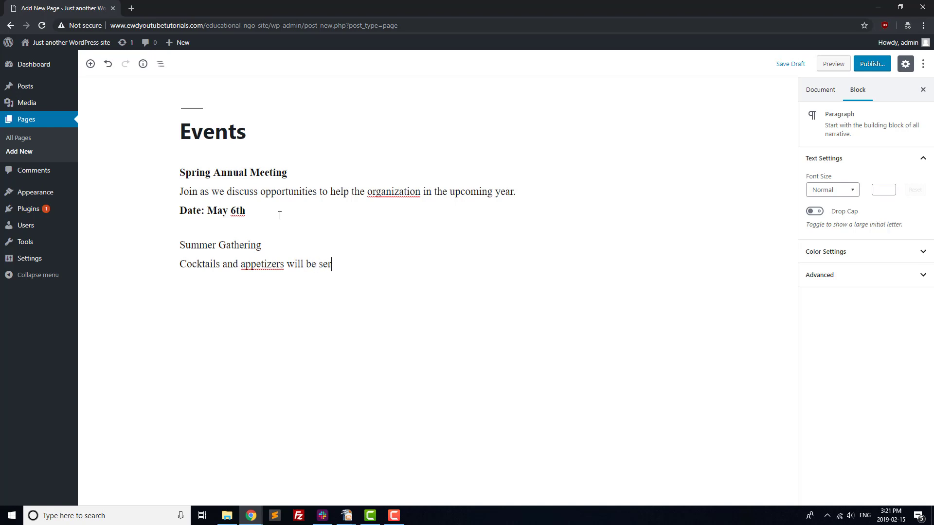
type("ved.")
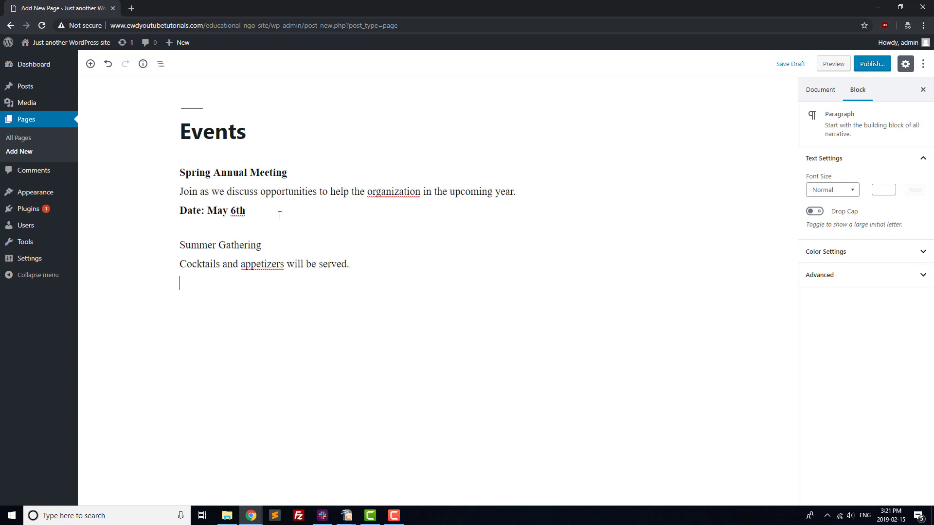
type("Date: July 27th")
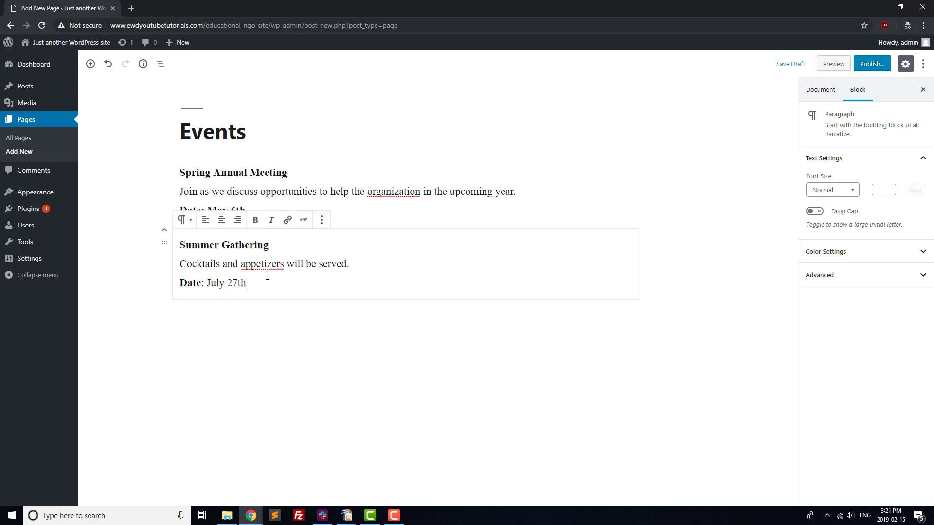
left_click_drag(179, 283, 246, 284)
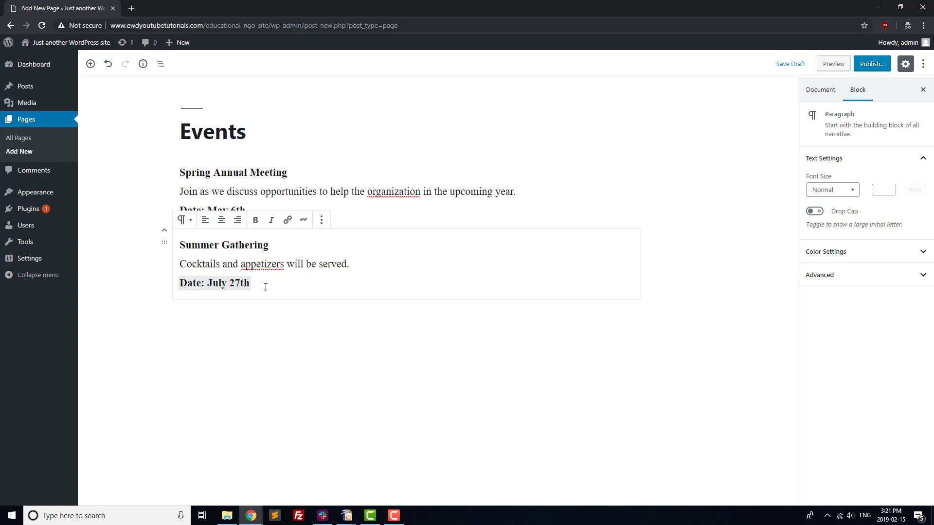
- Add the Winter Carnival celebration entry dated February 8-10th in bold, and publish the Events page
type("Winter Carnival")
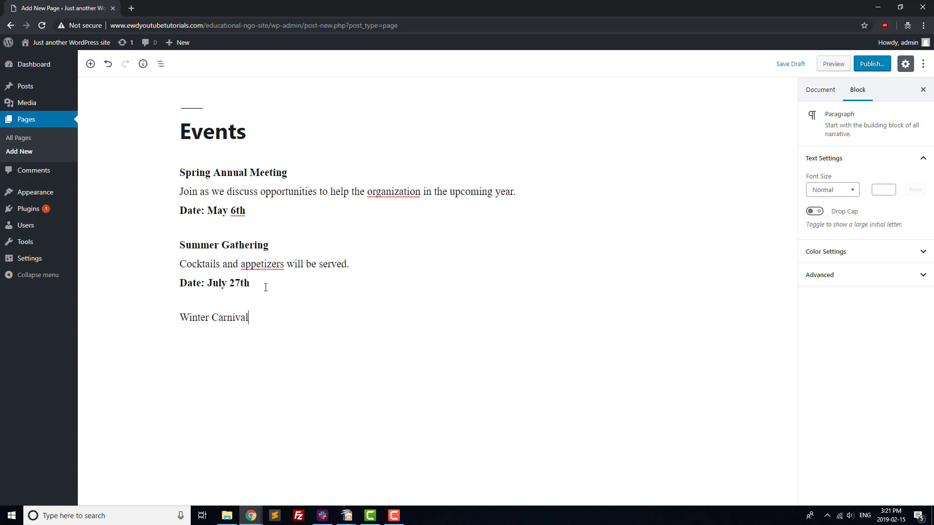
type("A celev")
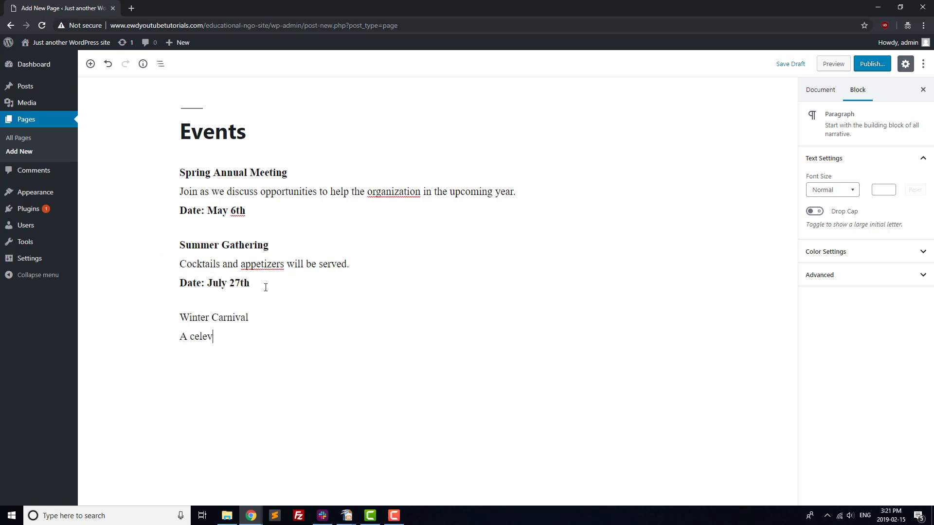
type("ebration of the exc")
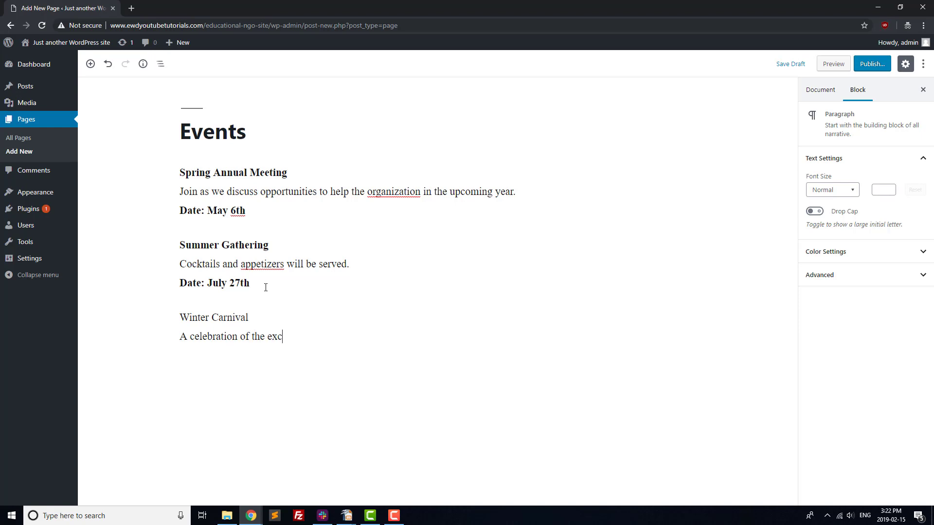
type("ellent work that was")
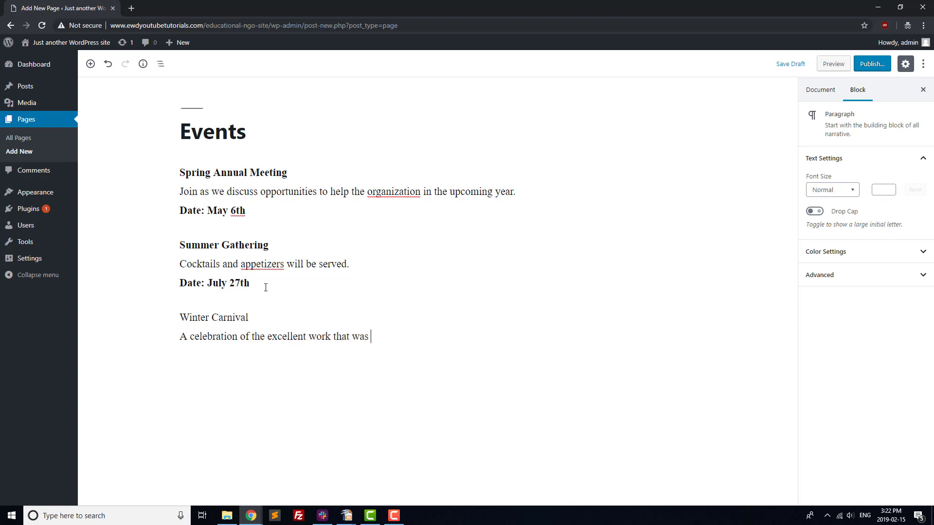
type("accomplished over the pa")
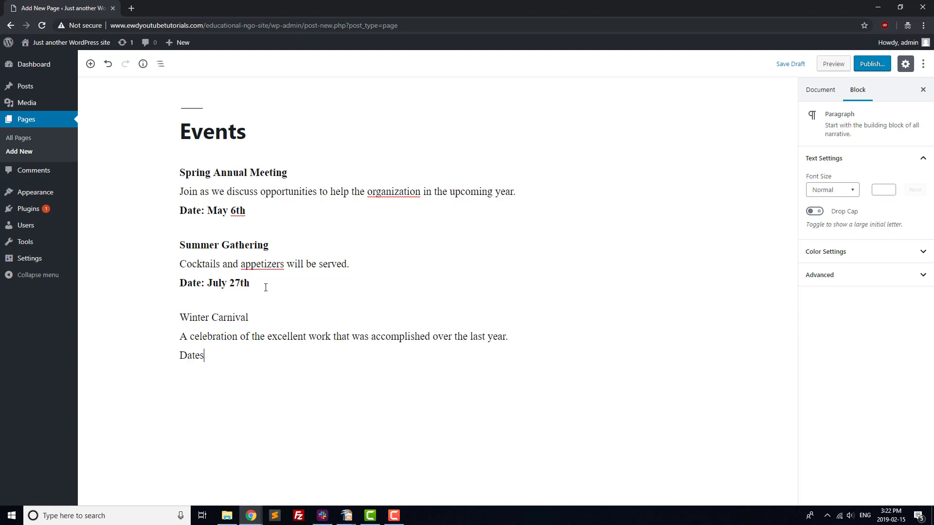
type(": Februar")
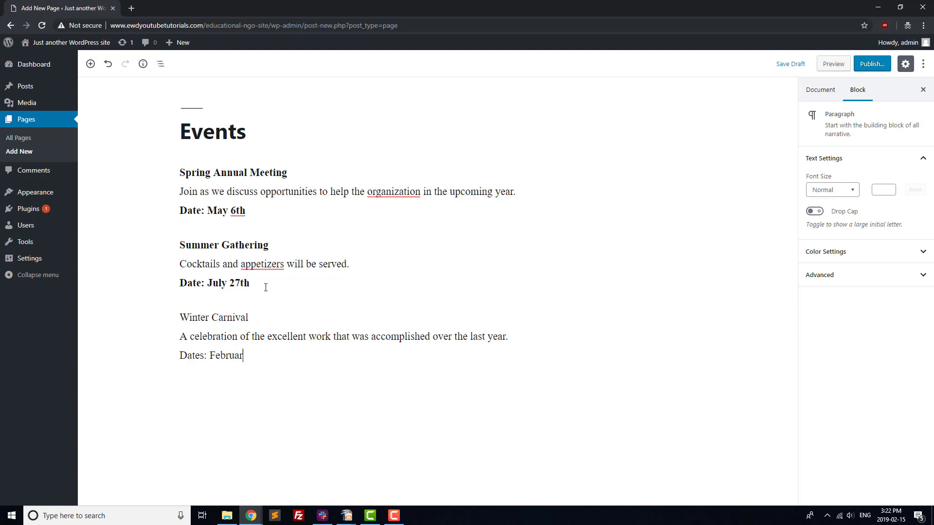
type("y 8-10th")
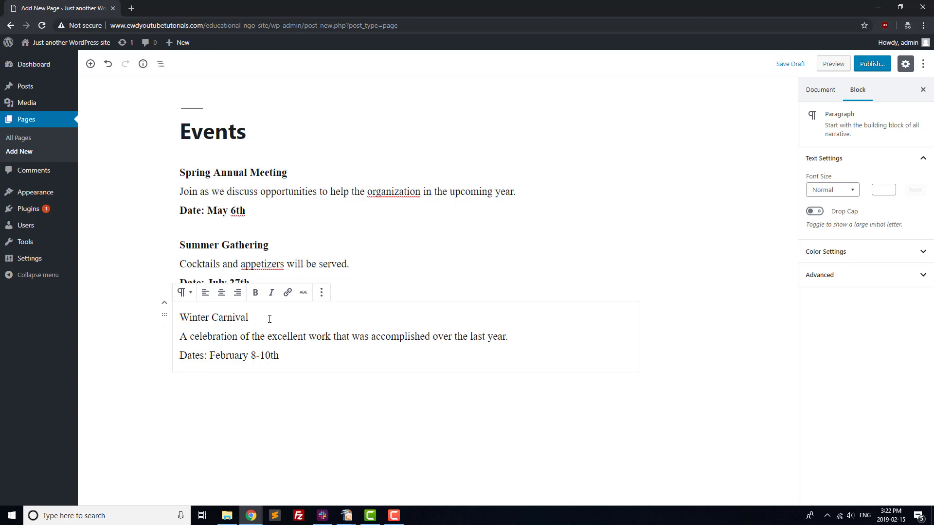
left_click(256, 293)
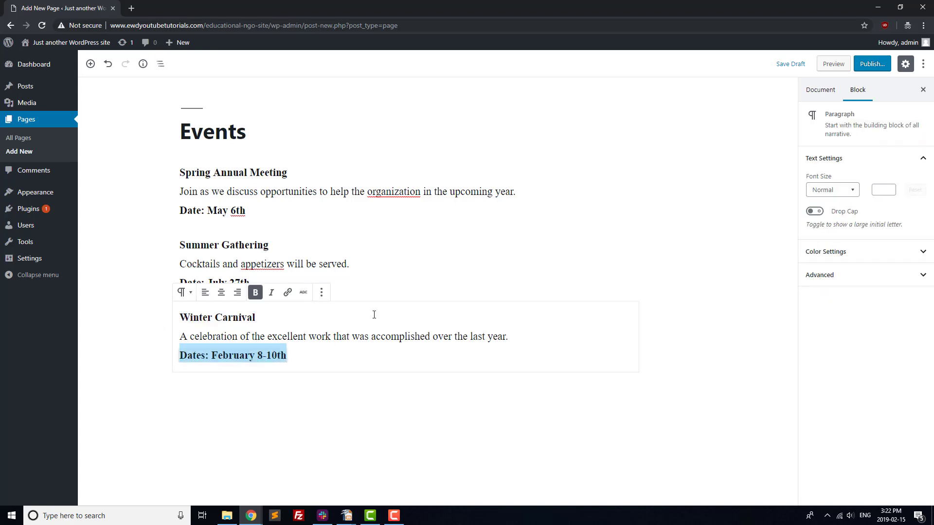
left_click(871, 64)
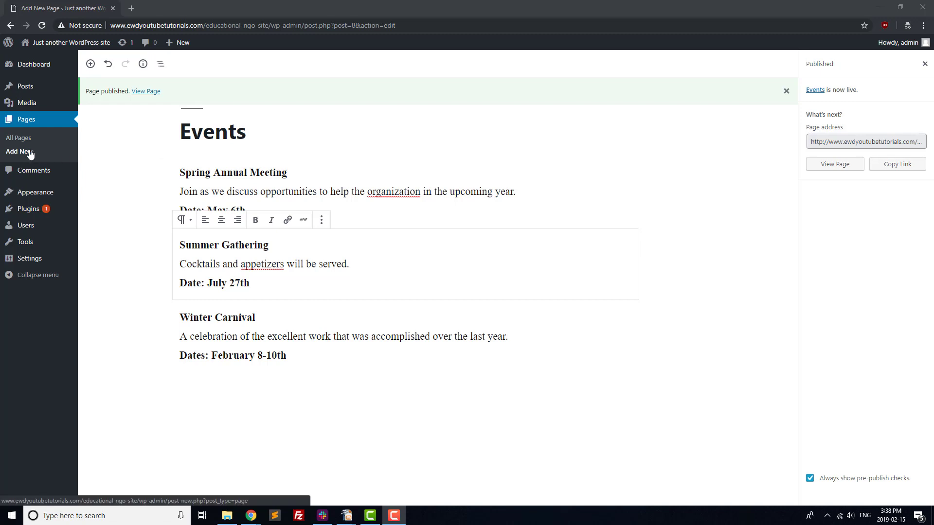
- Create a 'Programs' page stating we offer a number of completely unique programs
left_click(20, 152)
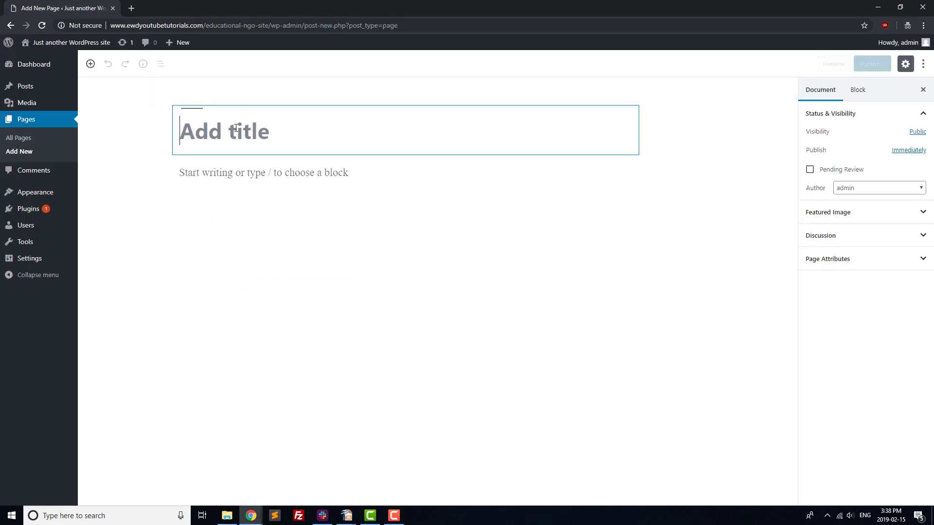
type("Programs")
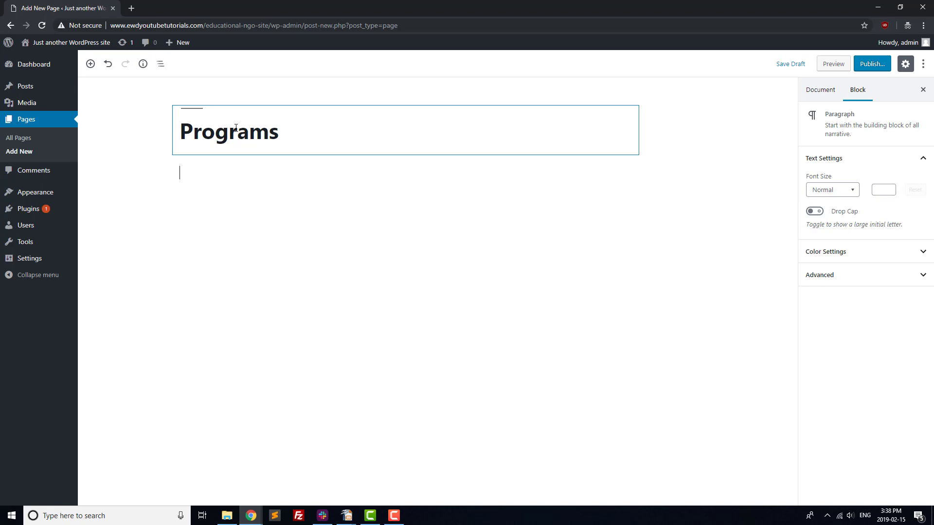
type("We offer a")
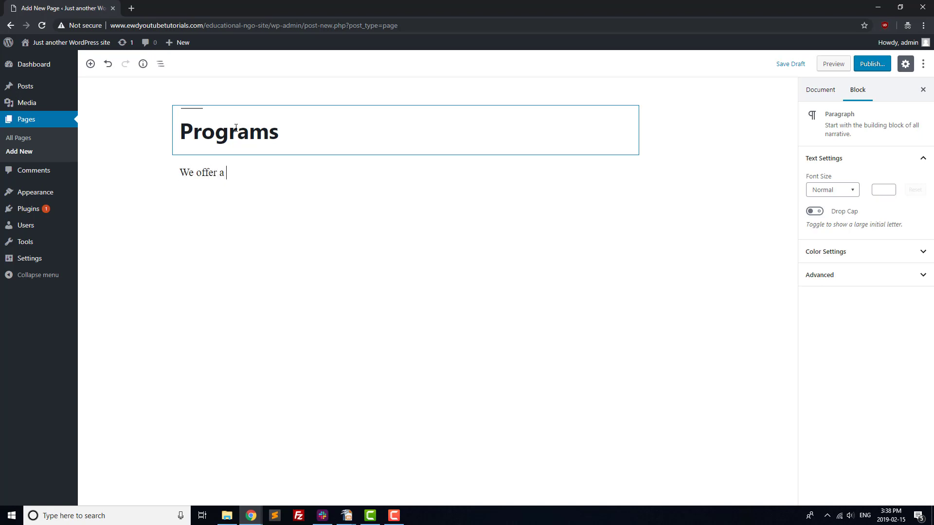
type("number of pro")
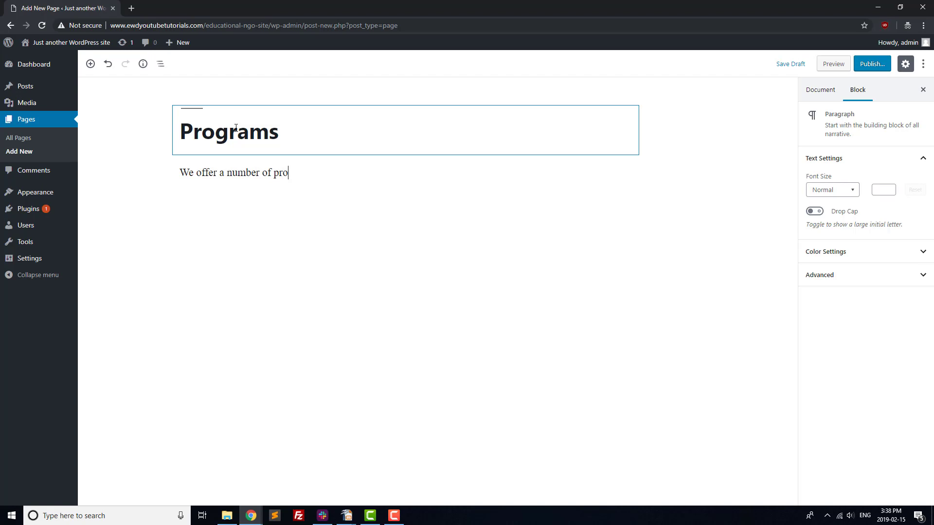
type("grams that")
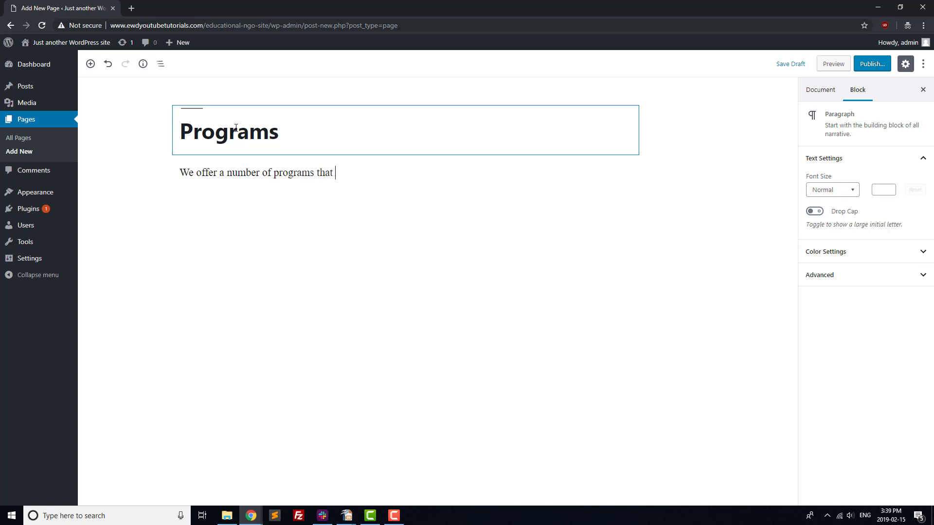
type("are")
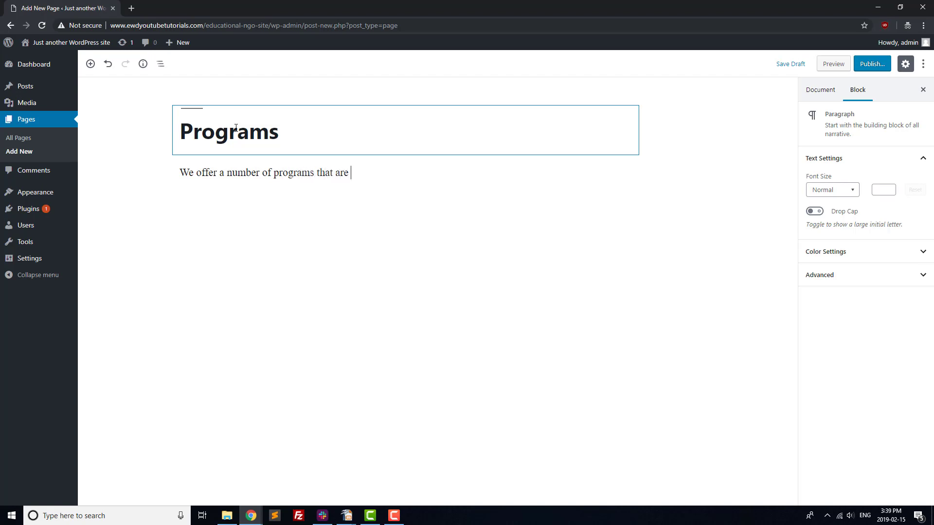
type("completey")
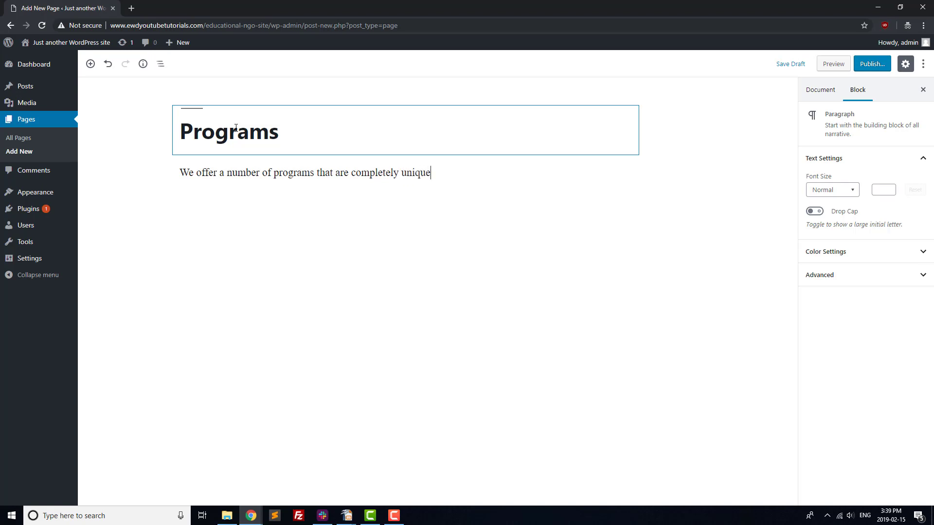
type(".")
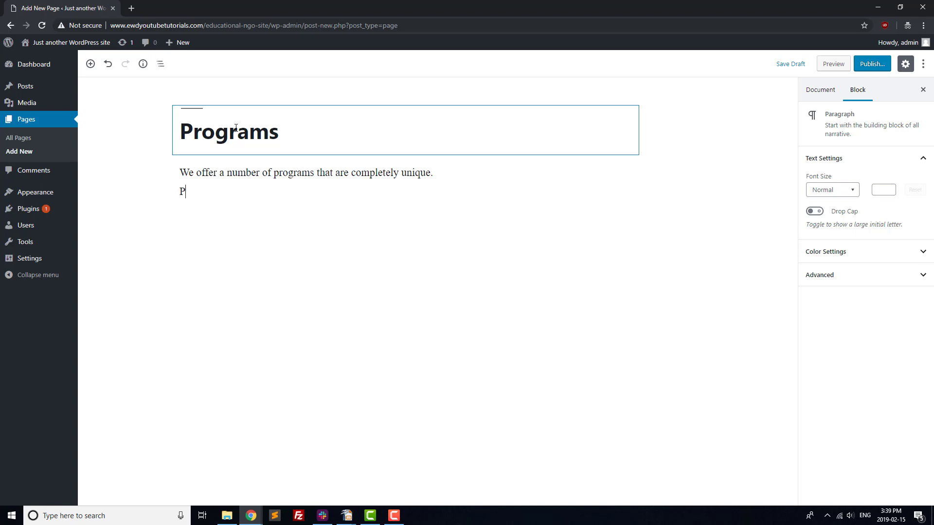
- Add 'Please contact us for more details.' and publish the Programs page
type("lease contact us")
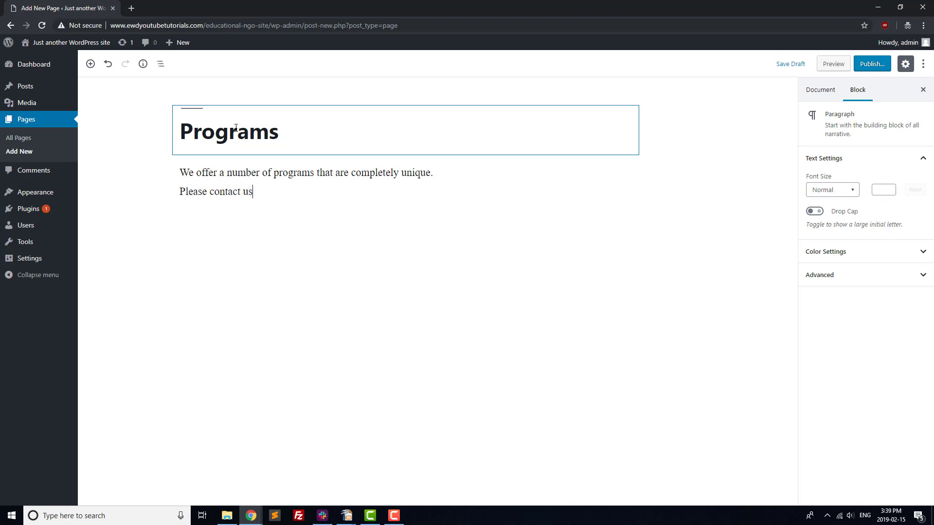
type("for more de")
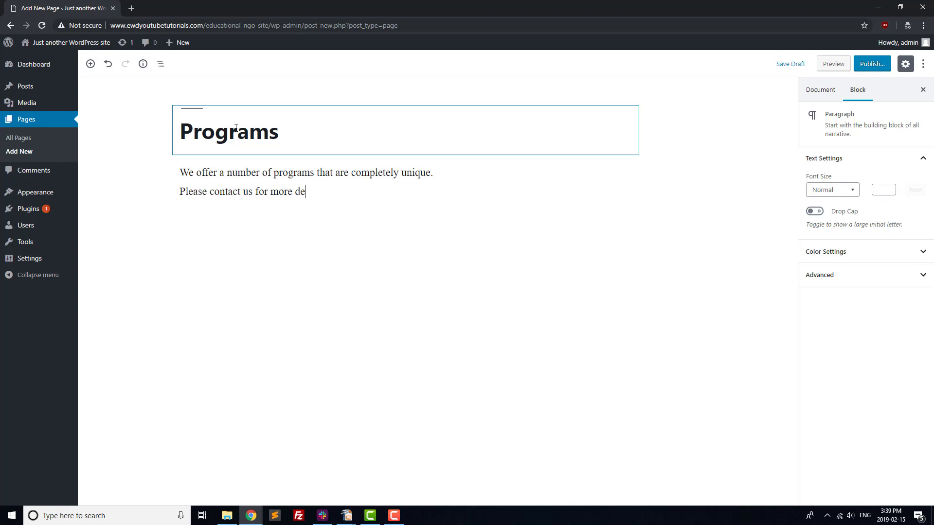
type("tails.")
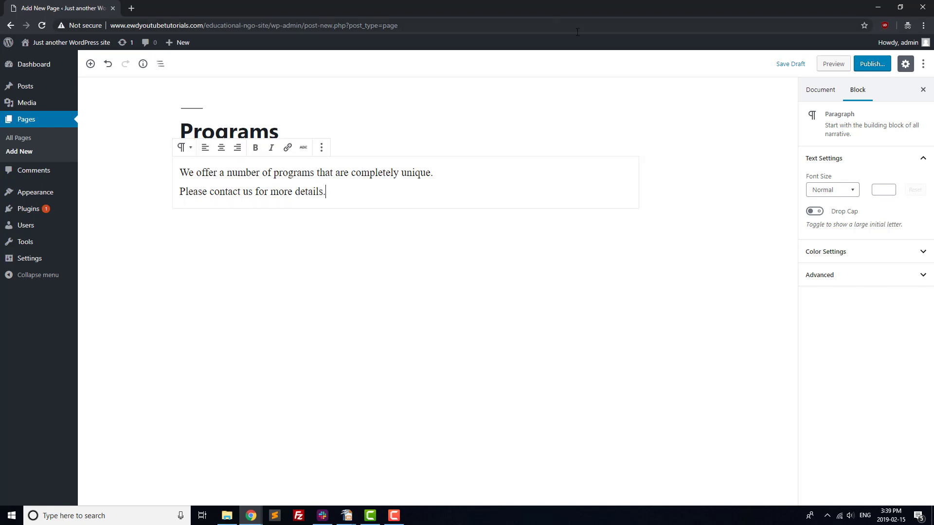
left_click(872, 64)
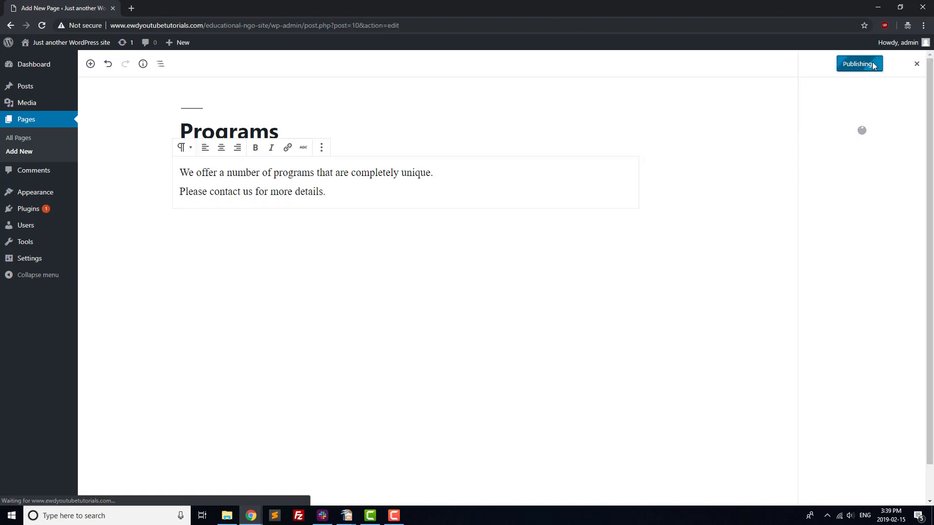
left_click(858, 64)
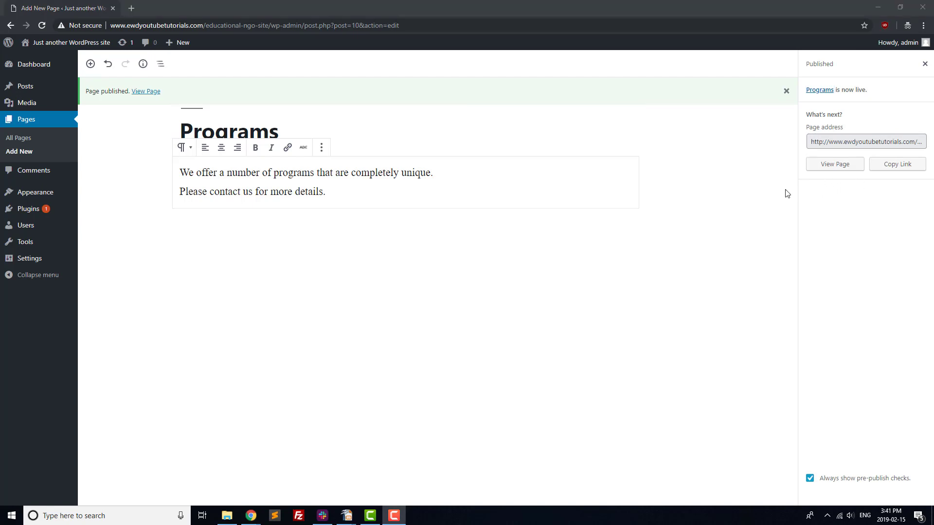
left_click(19, 152)
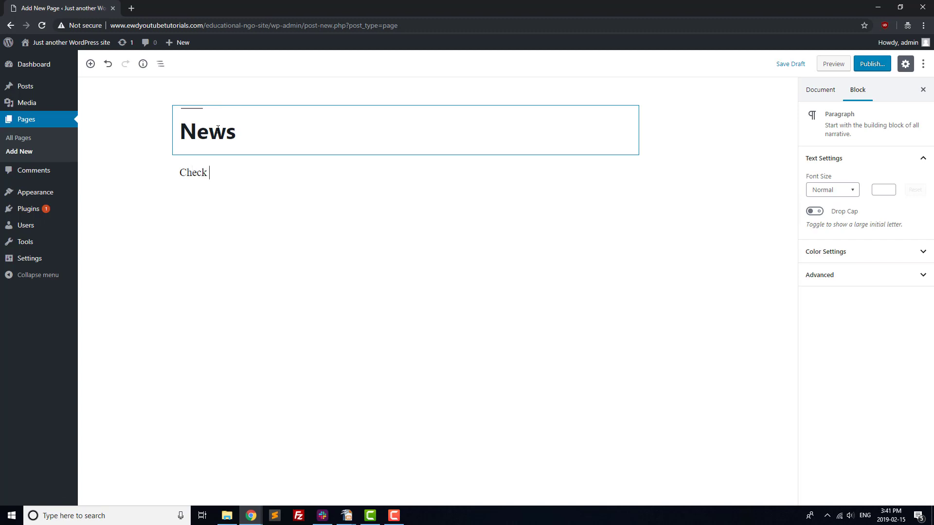
- Write the News intro inviting visitors to check updates, add 'News section coming soon.', and publish
type("out the updates")
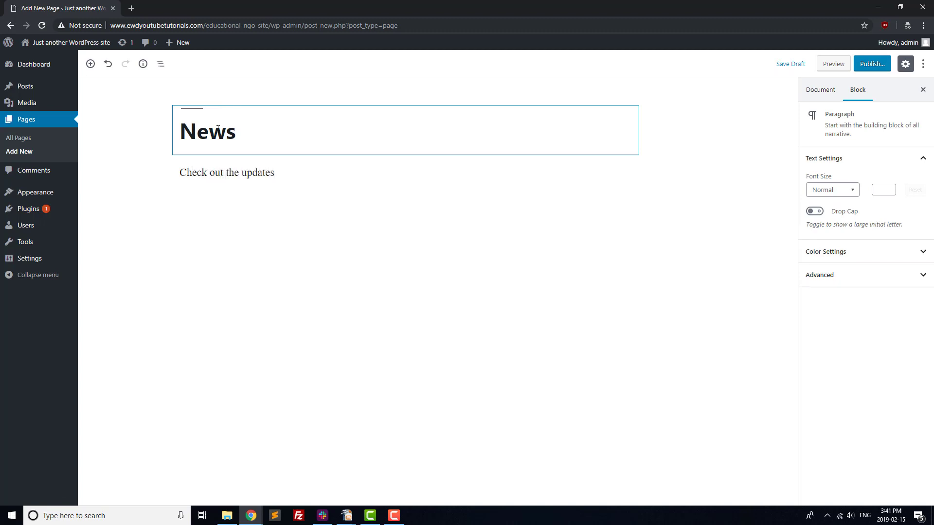
type("below on")
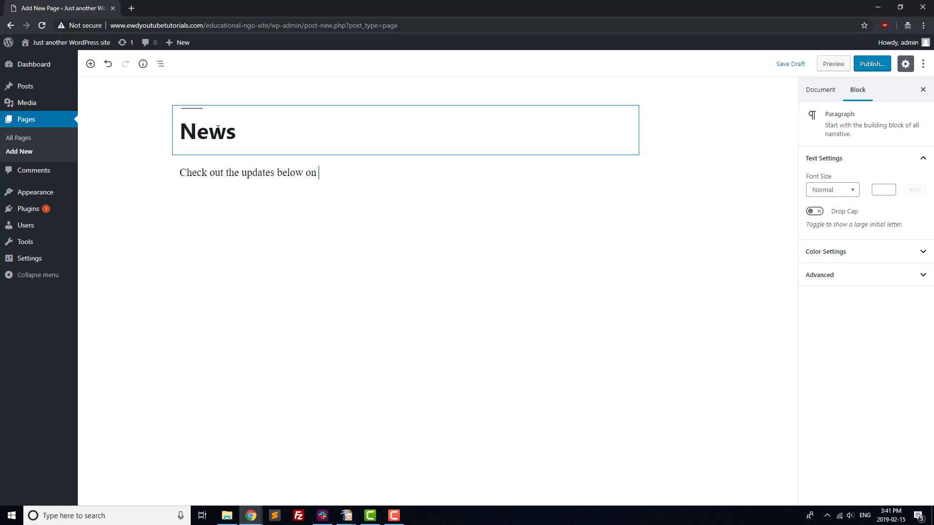
type("all of the exciting")
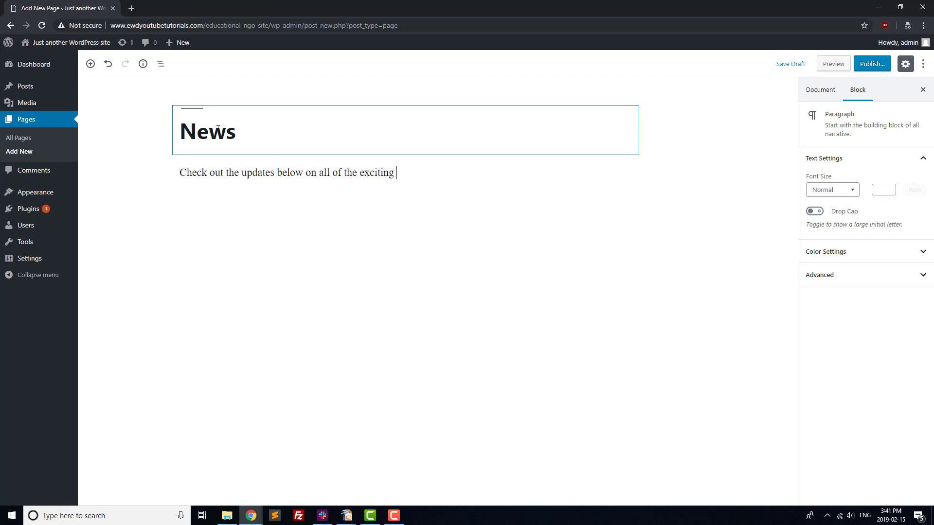
type("work that we do!")
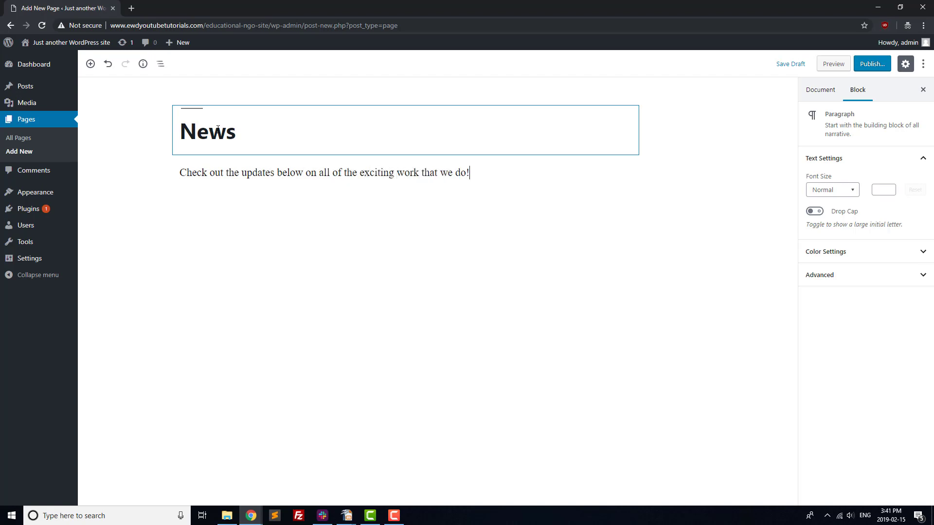
type("News section")
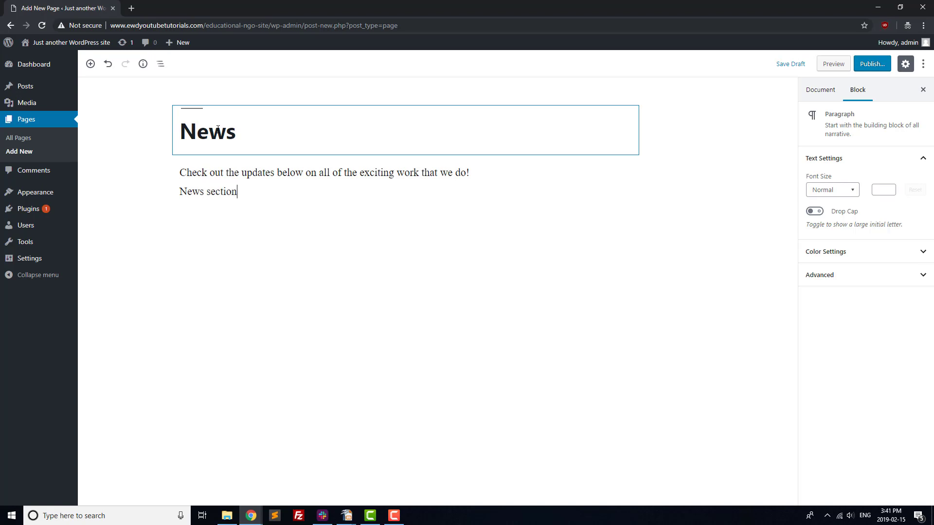
type("coming soon.")
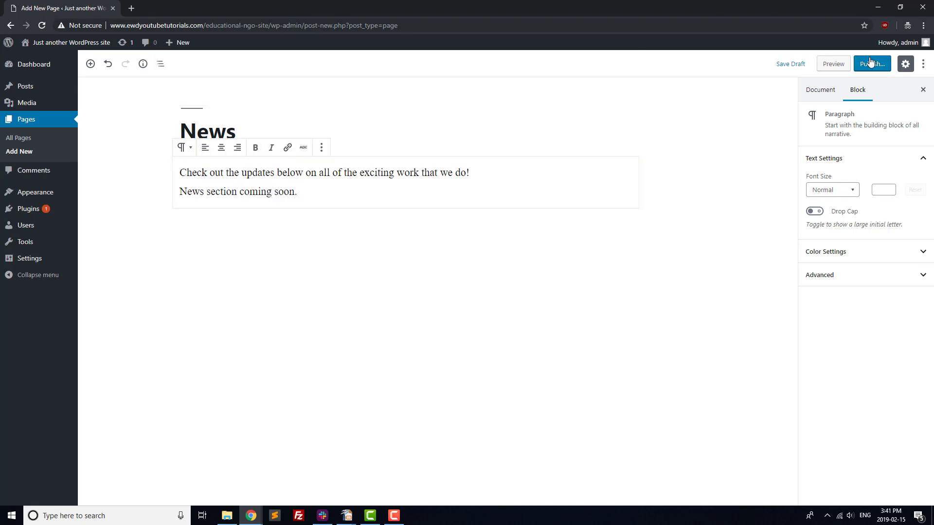
left_click(871, 64)
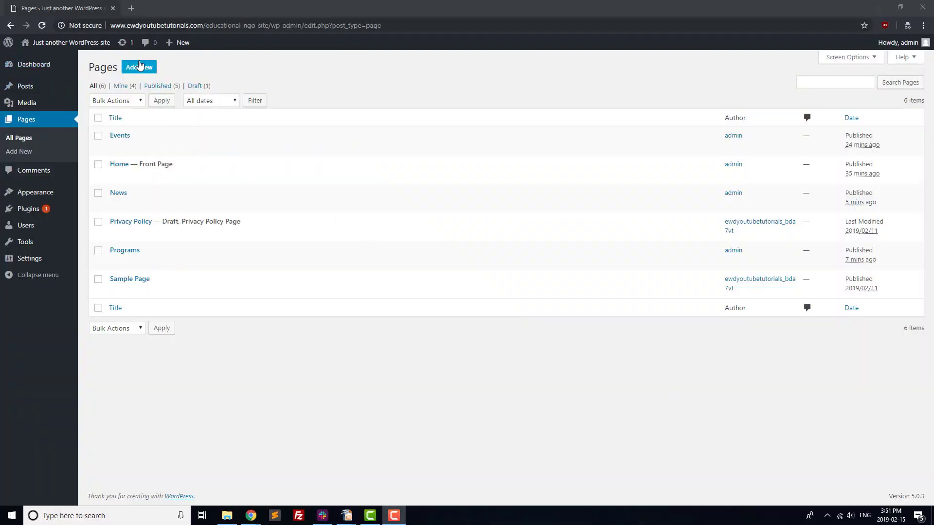
- Create an 'About Us' page with the paragraph about serving the community for over 30 years
left_click(138, 67)
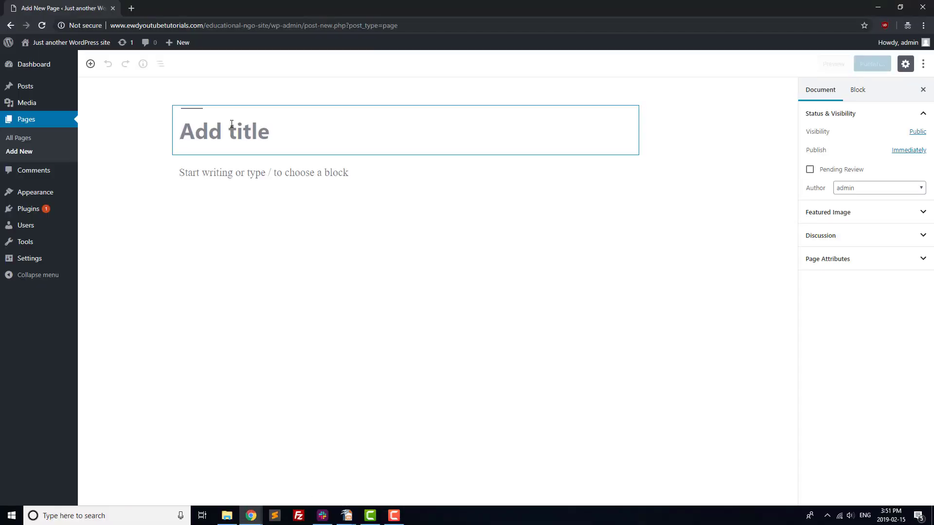
type("About Us")
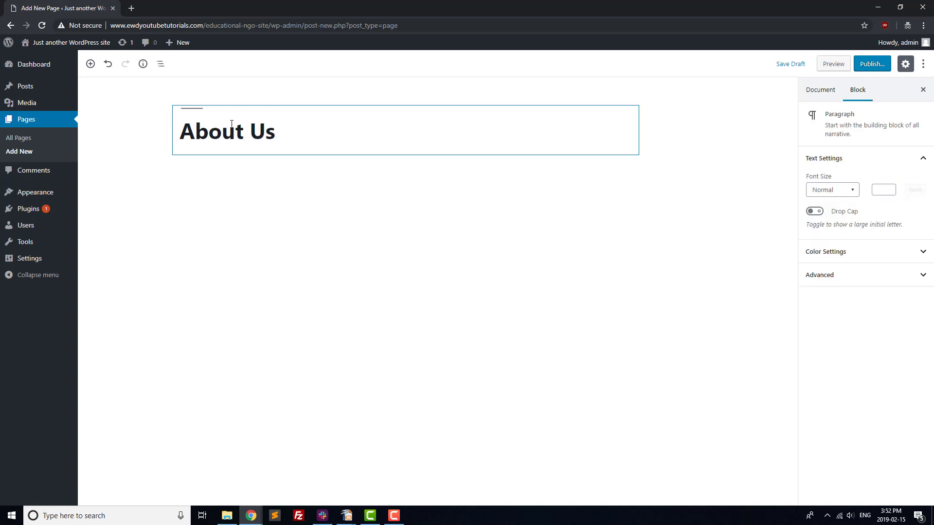
type("We've been serving the co")
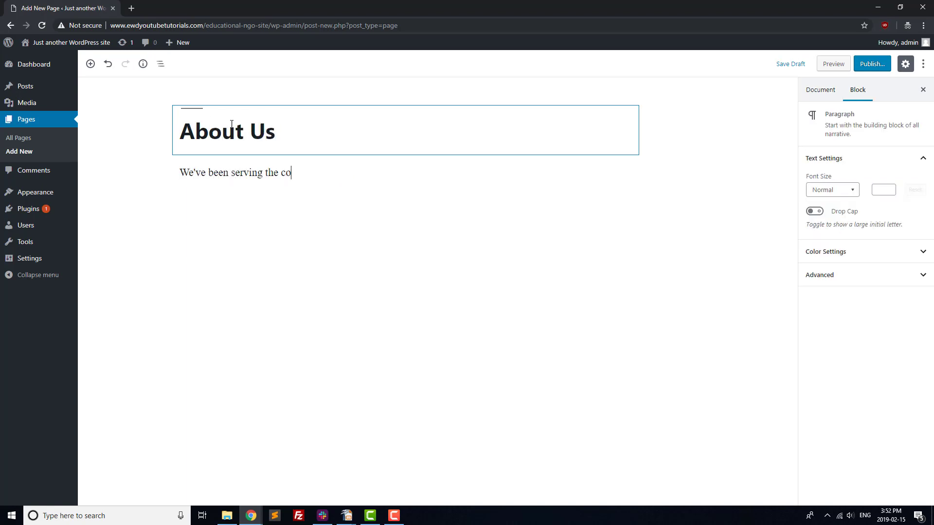
type("mmunity for over 30 year")
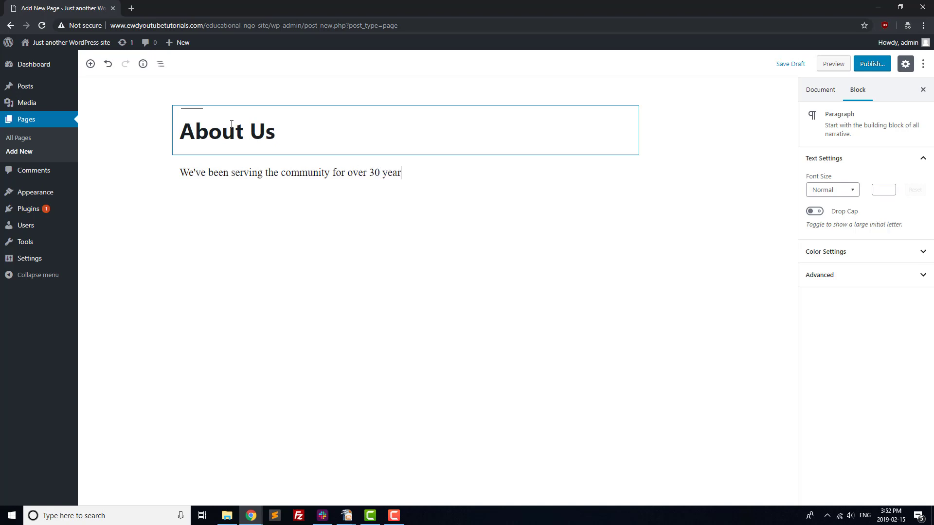
type("s, and our unique mix of")
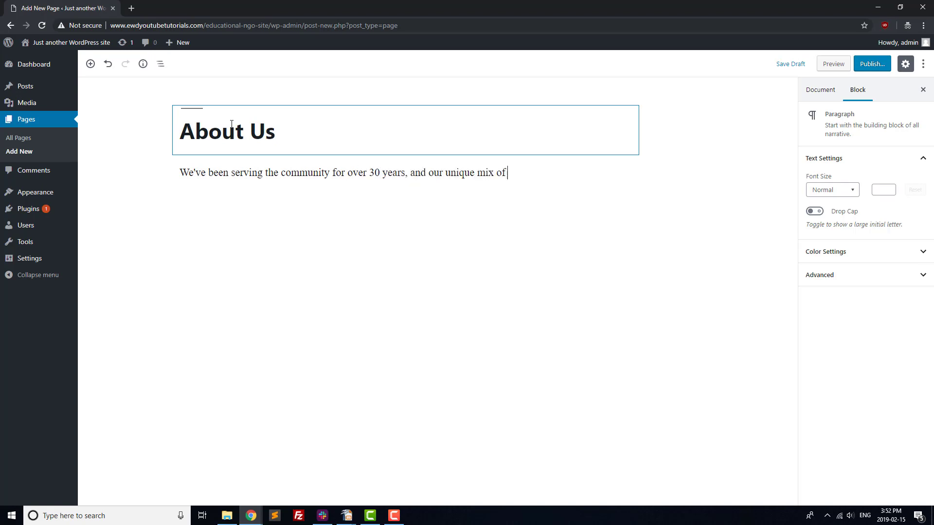
type("friendly s")
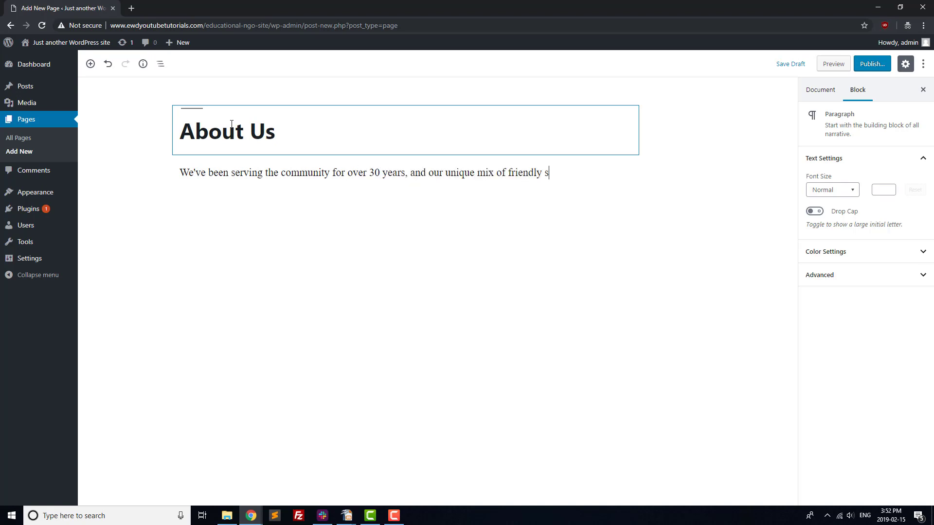
type("taff and passionate volun")
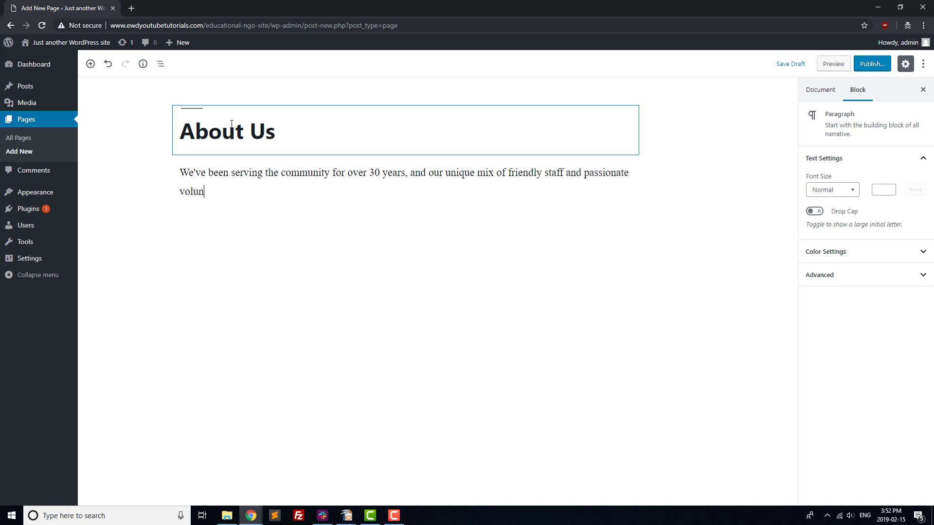
type("teers means")
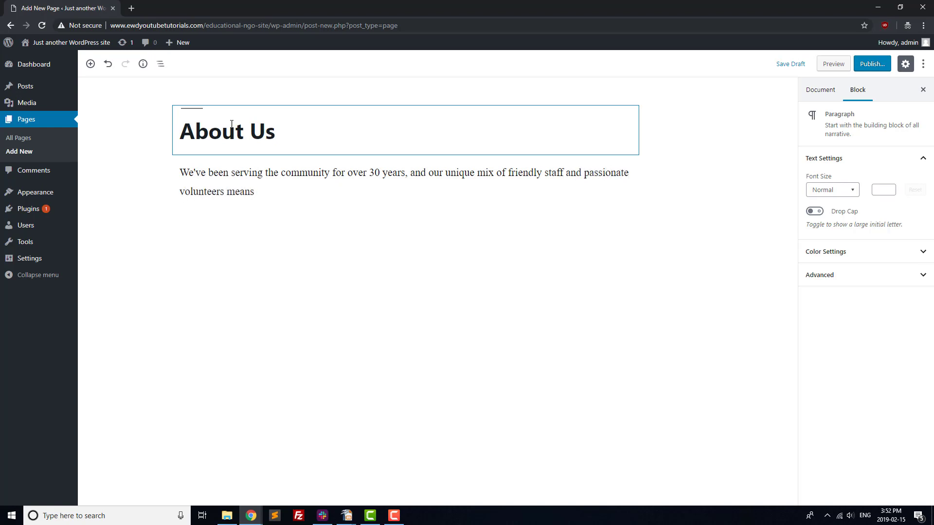
type("that we're able to g")
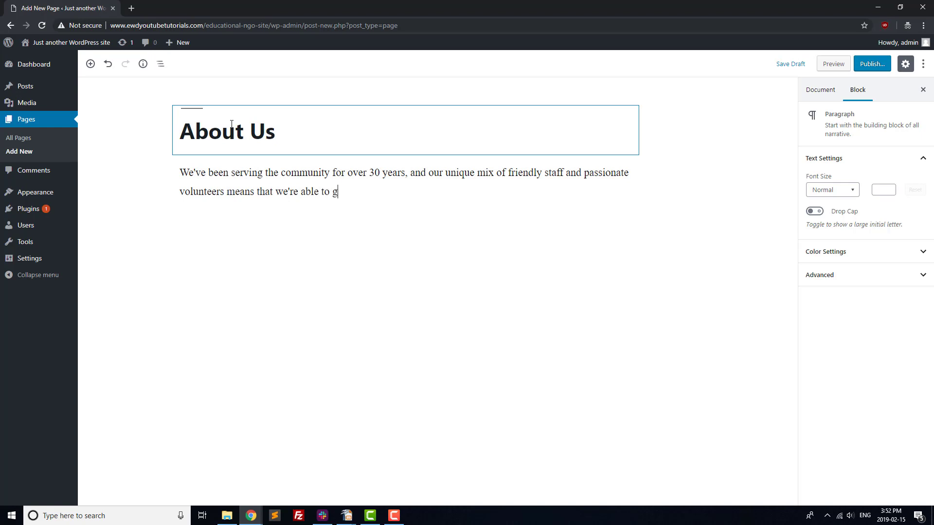
type("o the extra mile.")
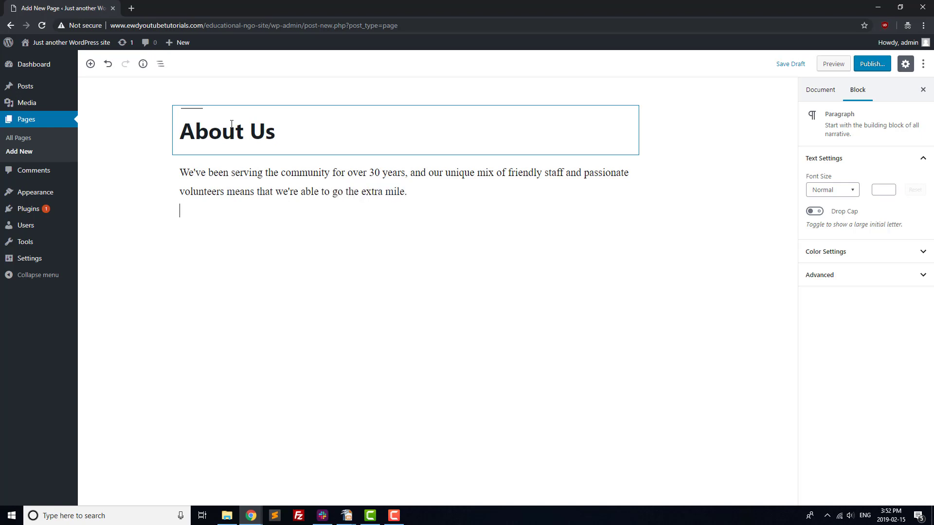
- Add 'We believe in the following ideals:' with a bulleted Courteous list, and publish About Us
type("We believe in the f")
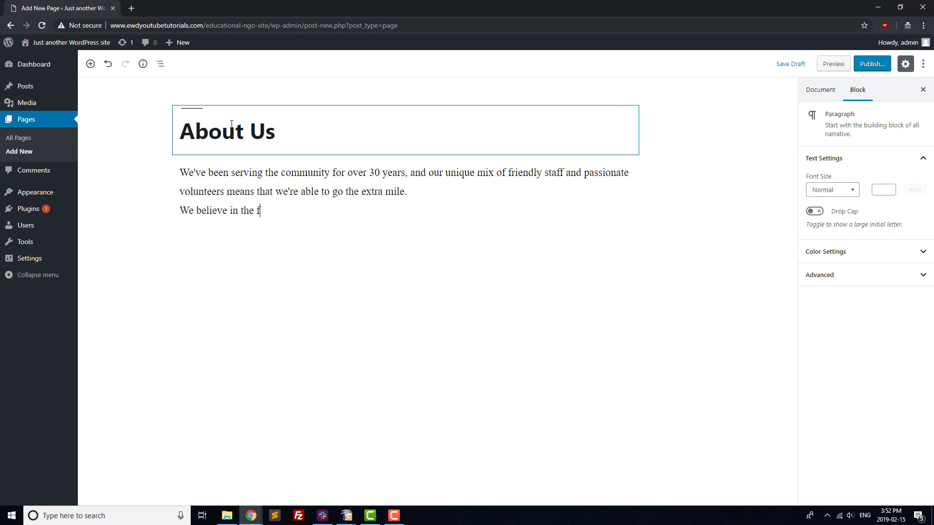
type("ollowing ideals:L")
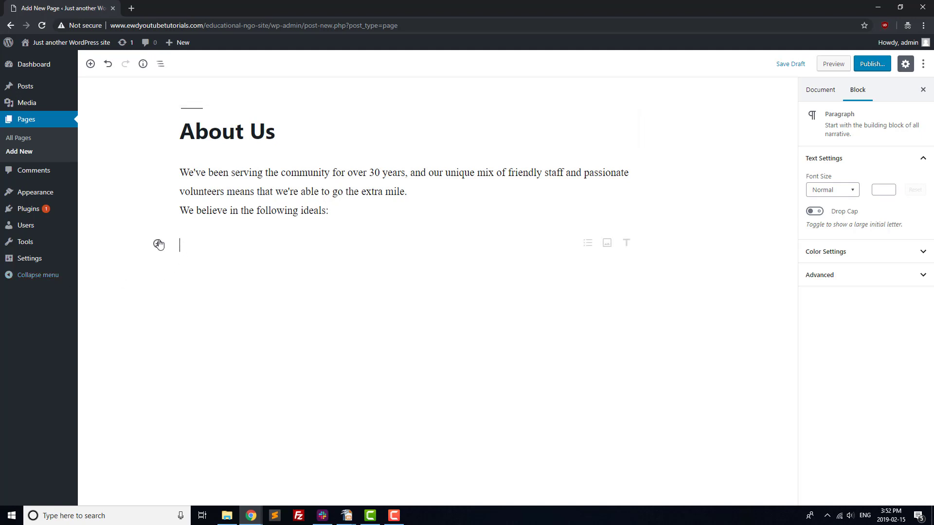
type("Courteous")
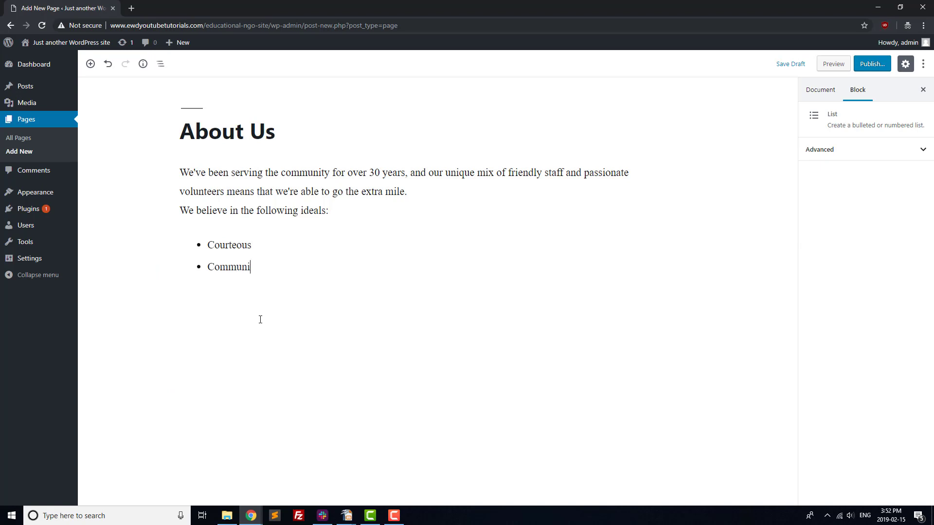
left_click(872, 64)
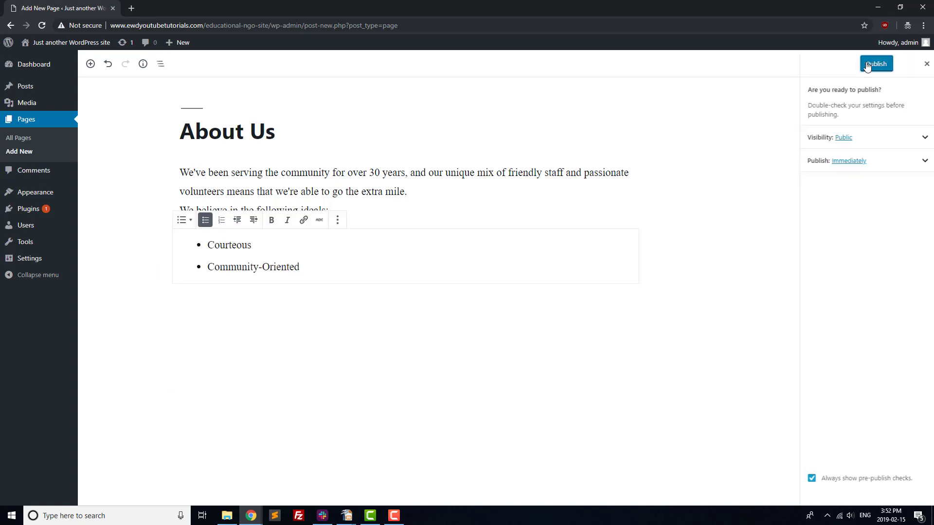
left_click(875, 64)
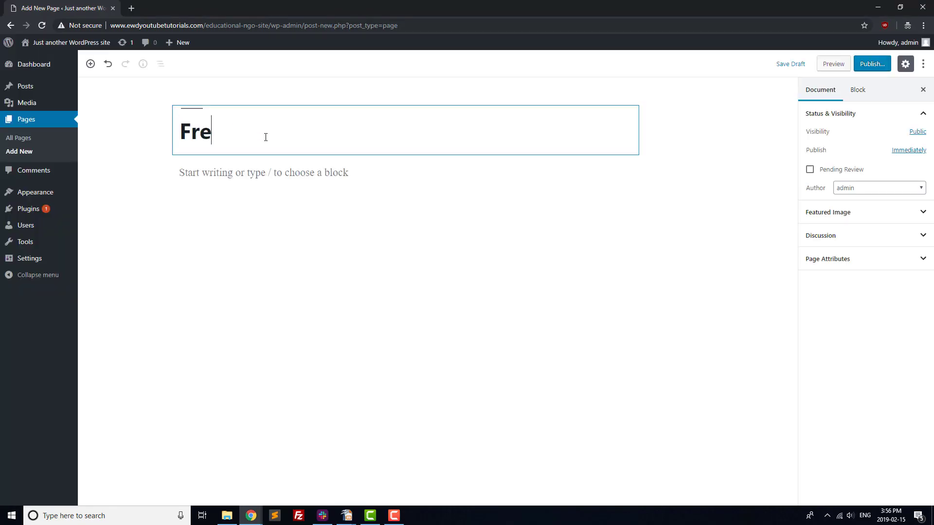
- Title the page 'Frequently Asked Questions', write 'FAQs coming soon!', and save it
type("quently")
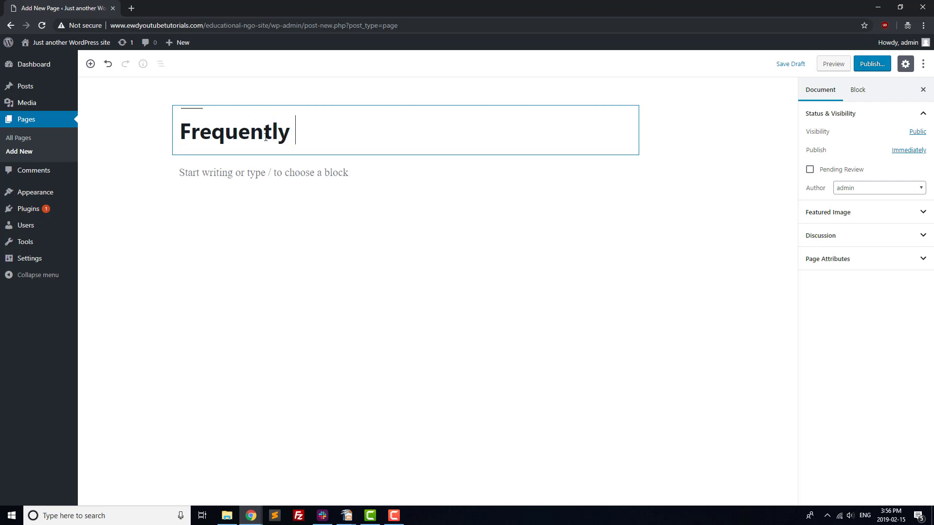
type("Asked Questio")
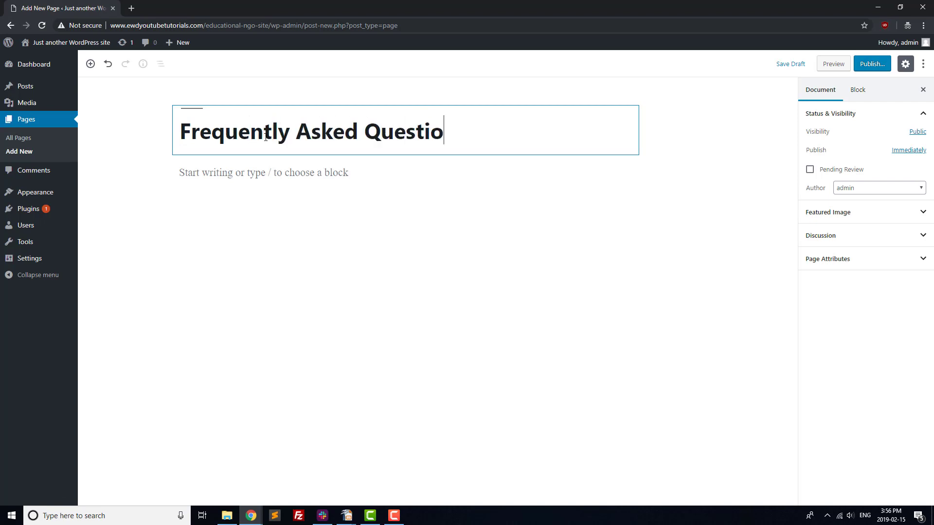
type("FAQs co")
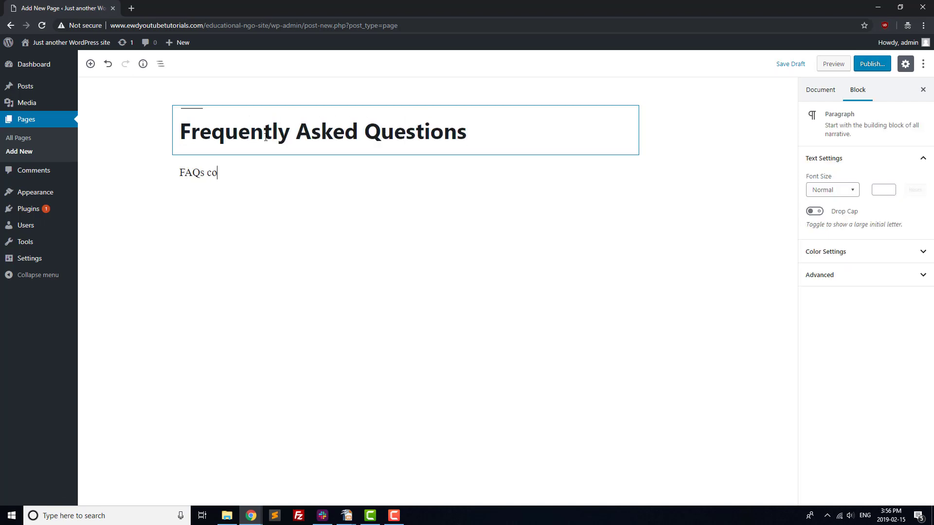
type("ming soon!")
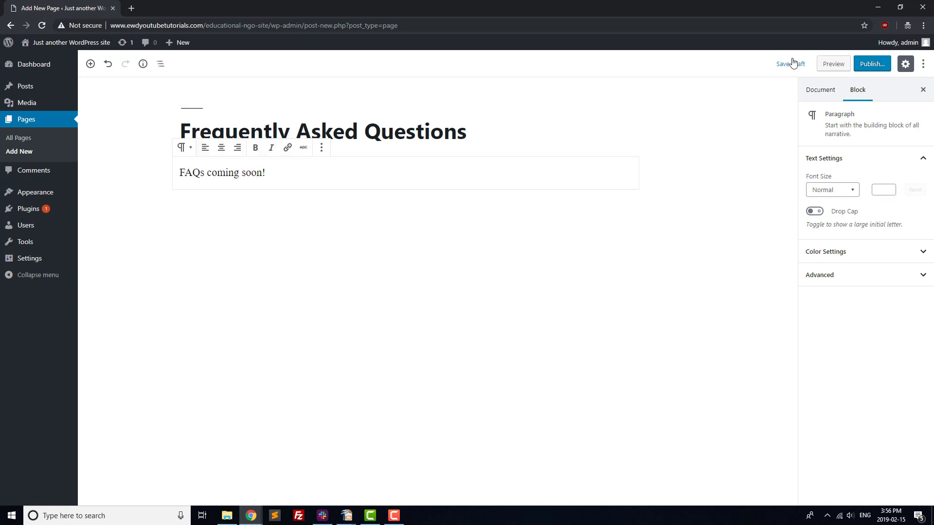
left_click(871, 64)
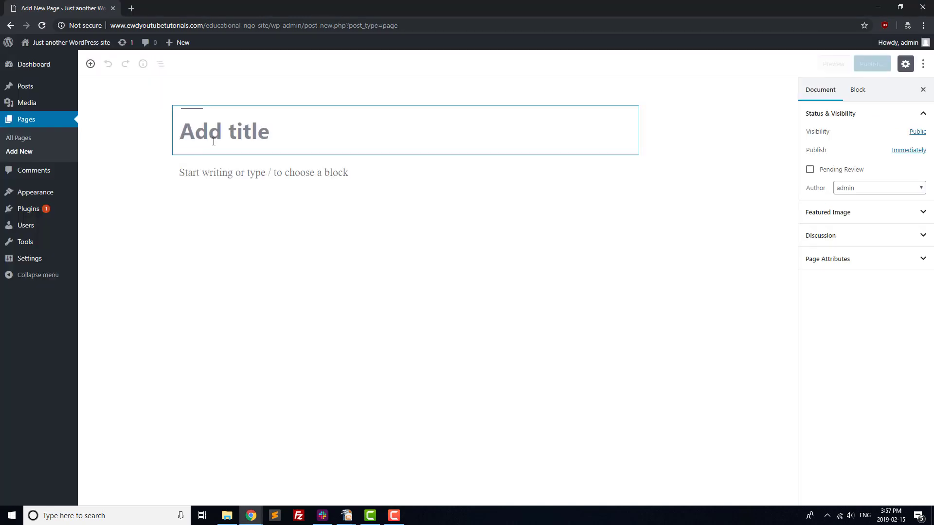
type("Contact Us")
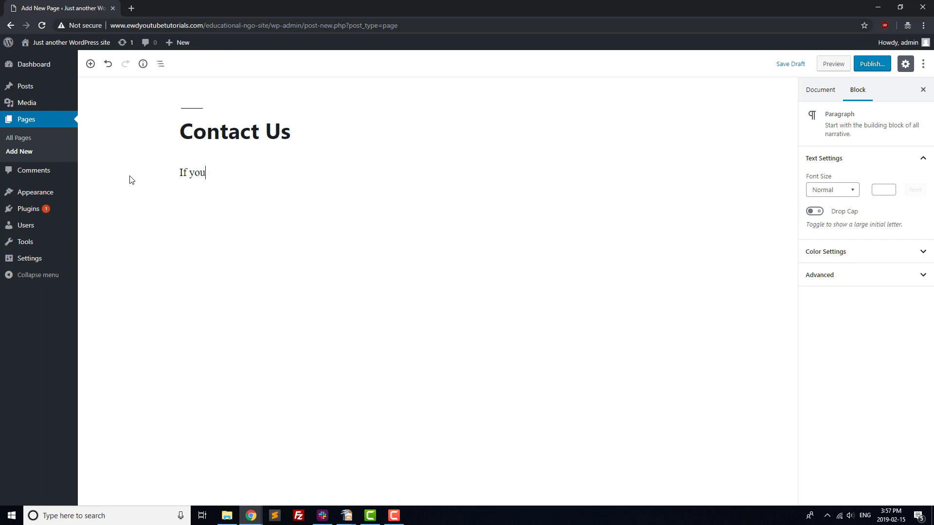
type("'ve got any qu")
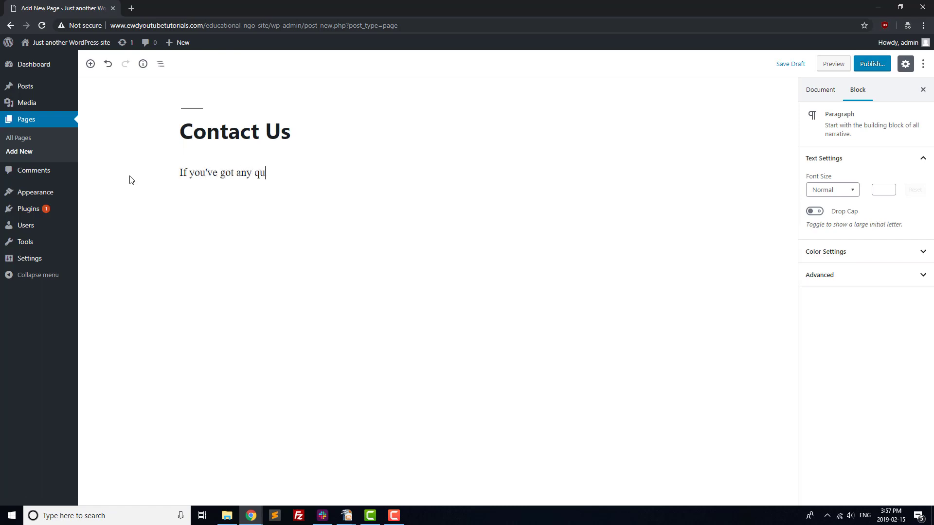
type("estions please contact")
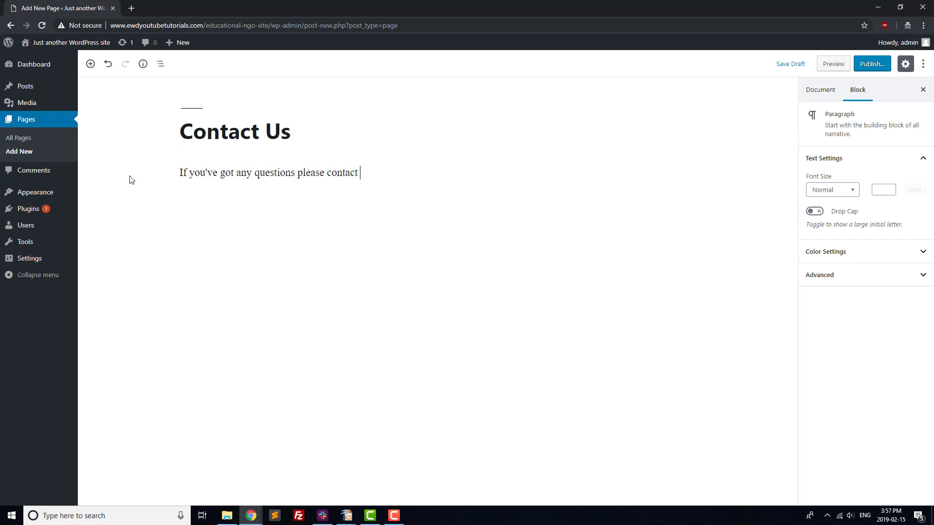
type("us by phone at")
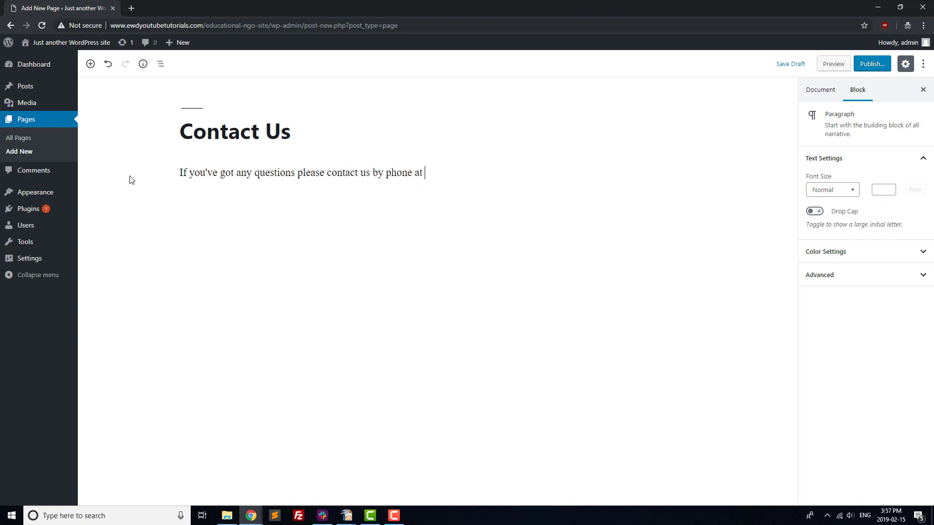
type("555-555-5555")
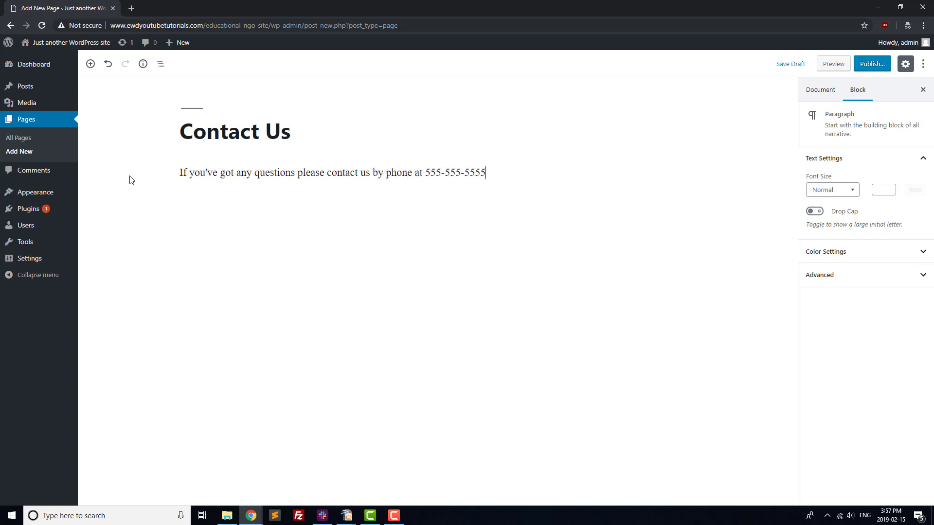
type(", or stop")
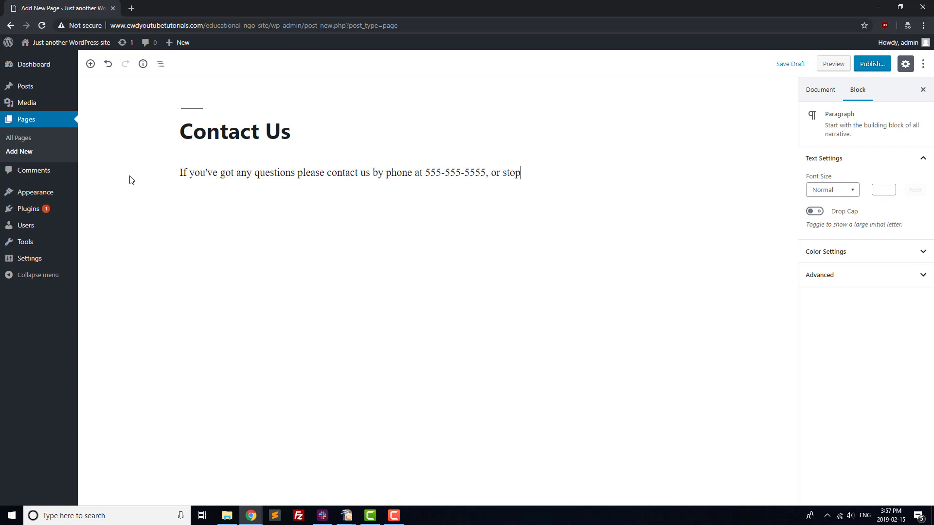
type("by to visit")
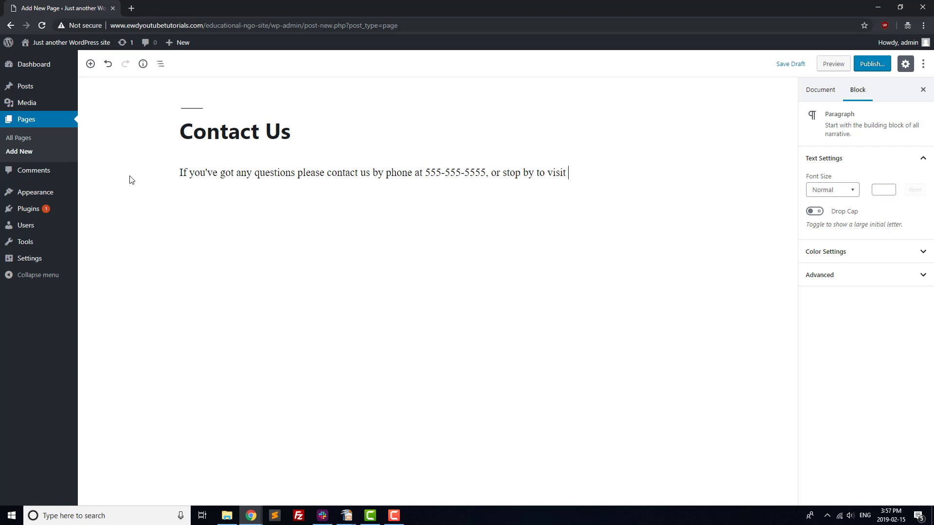
type("us at:")
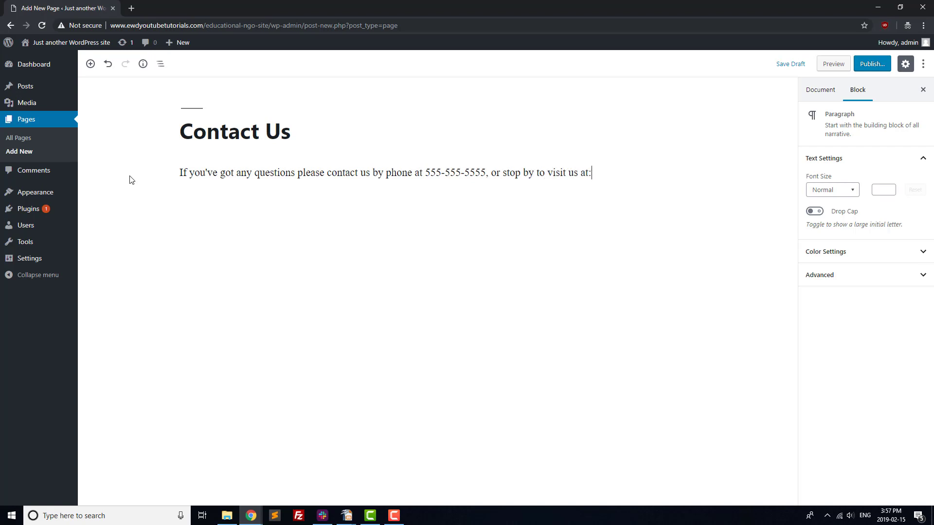
- Add the address 123 Lollipop Lane, Munchinland, Oz and publish the Contact Us page
type("123 Lo")
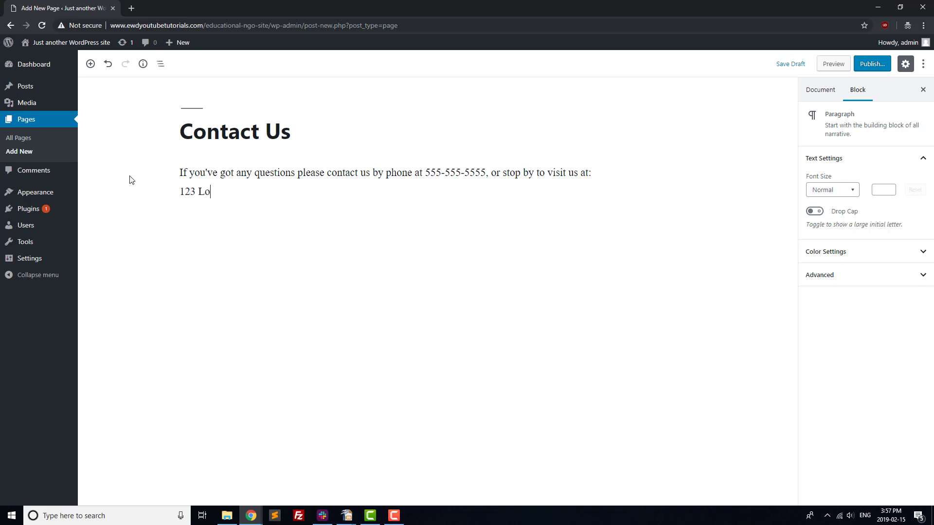
type("llipop")
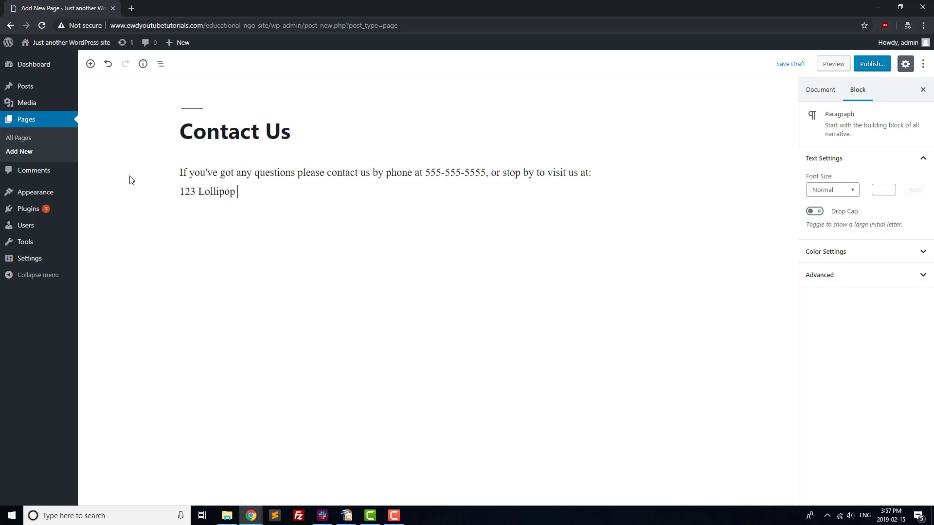
type("Lane")
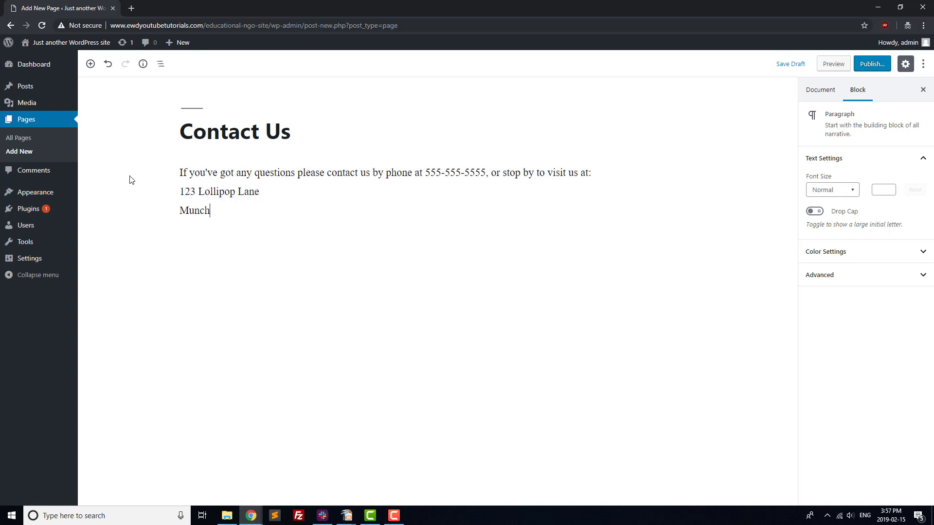
type("inland, Oz")
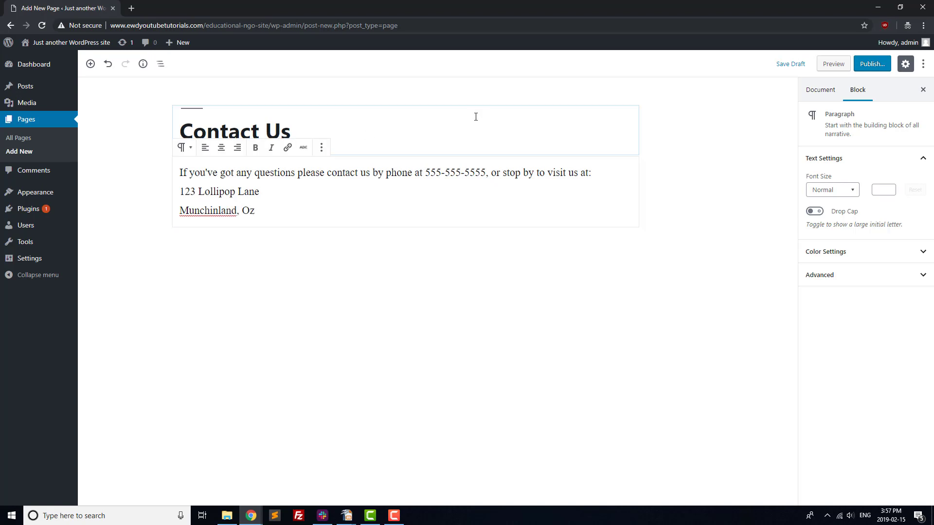
left_click(871, 64)
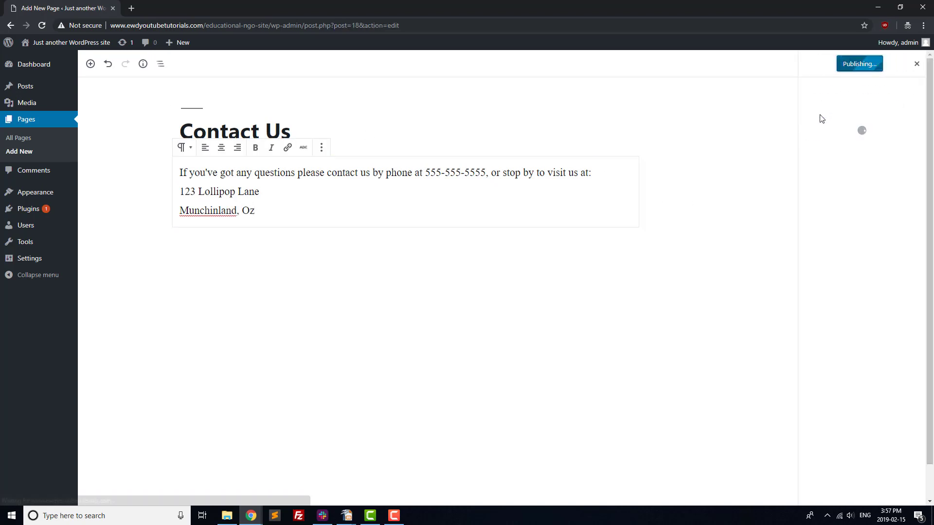
left_click(859, 65)
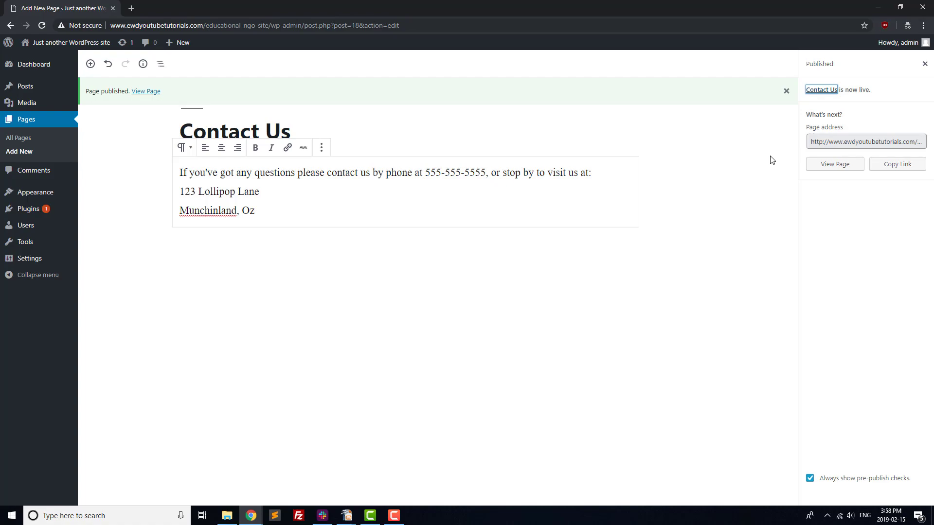